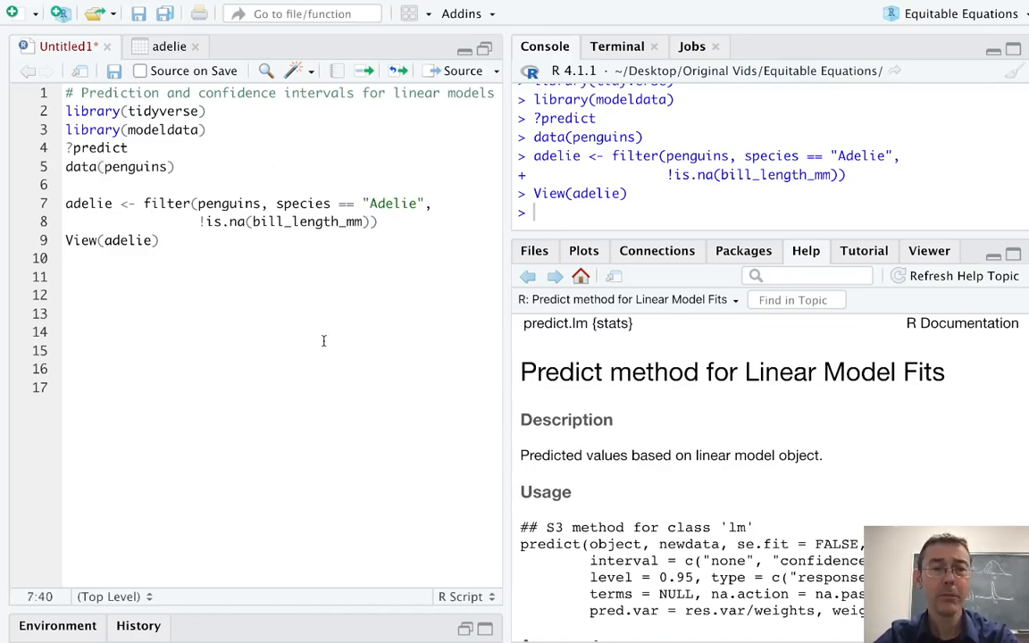
{"action": "mouse_move", "coordinate": [351, 260]}
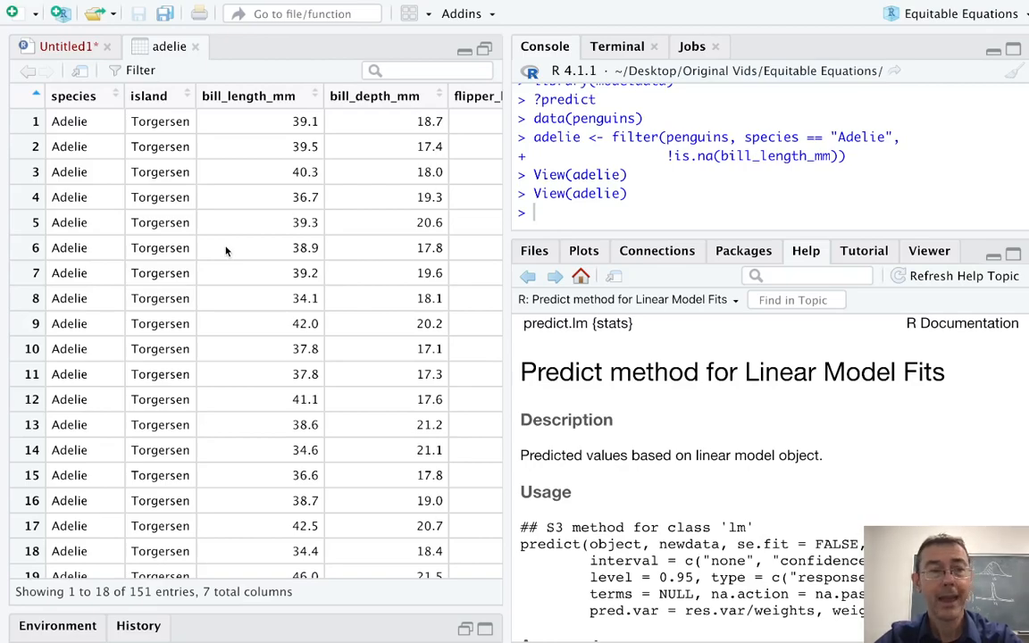
{"action": "mouse_move", "coordinate": [317, 207]}
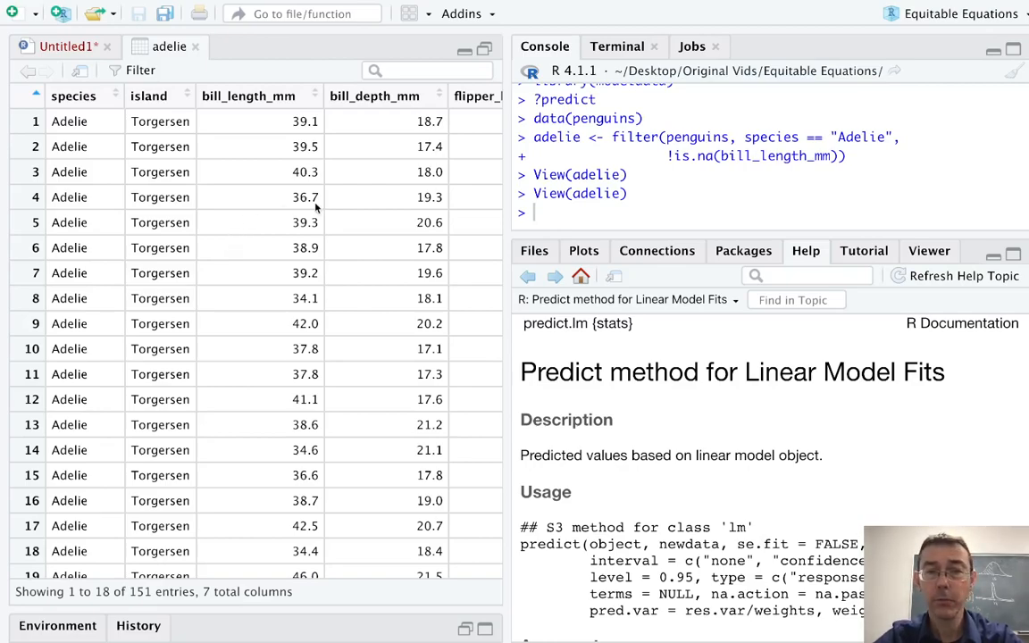
{"action": "mouse_move", "coordinate": [221, 111]}
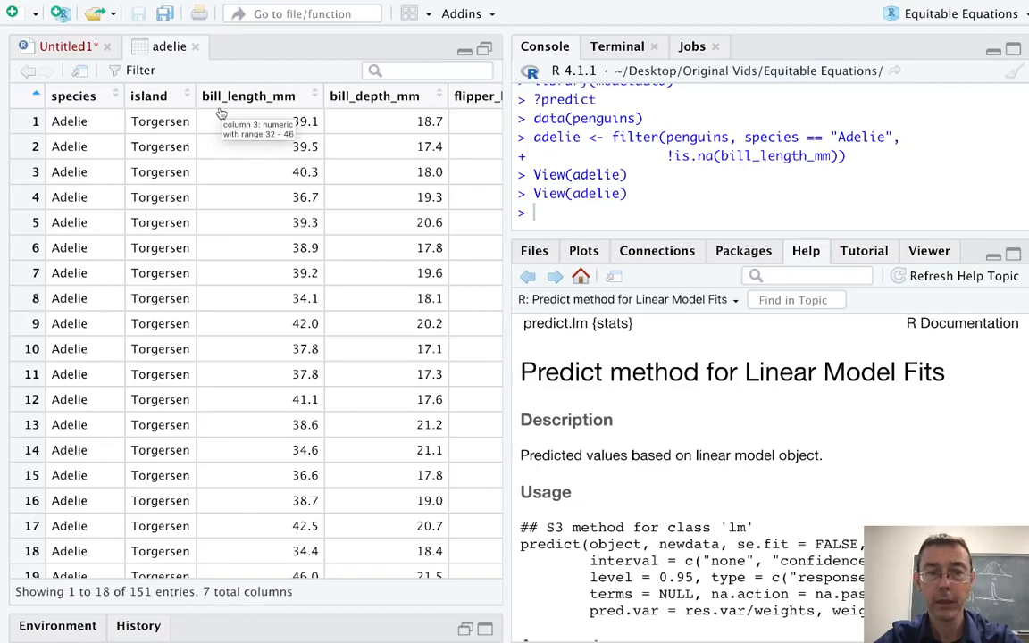
{"action": "mouse_move", "coordinate": [357, 126]}
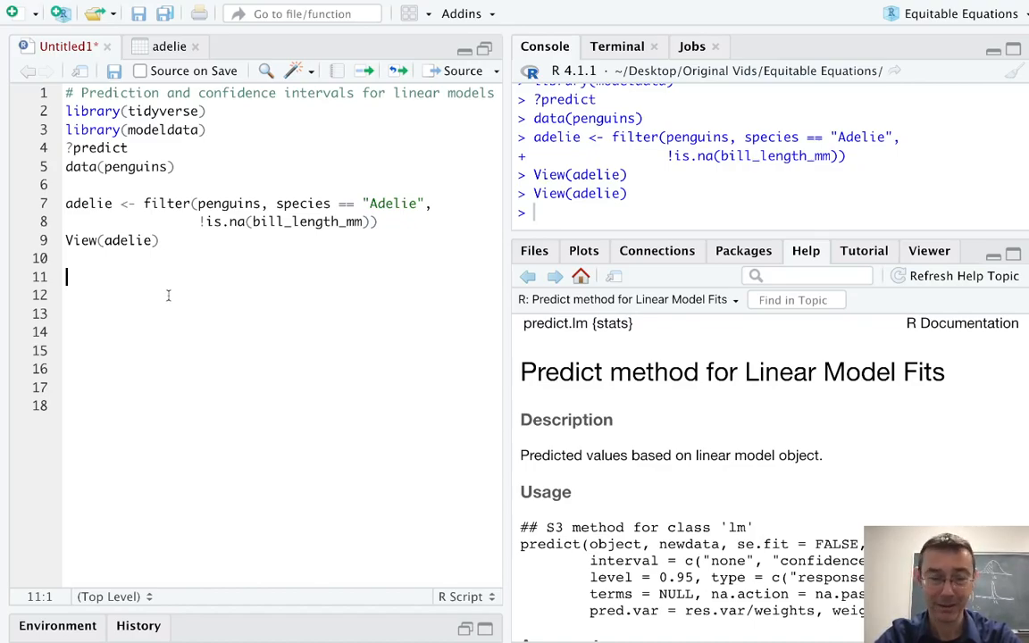
Plot ggplot(adelie, aes(x = bill_depth_mm, y = bill_length_mm)) + geom_point() as a scatterplot
{"action": "type", "text": "ggplot"}
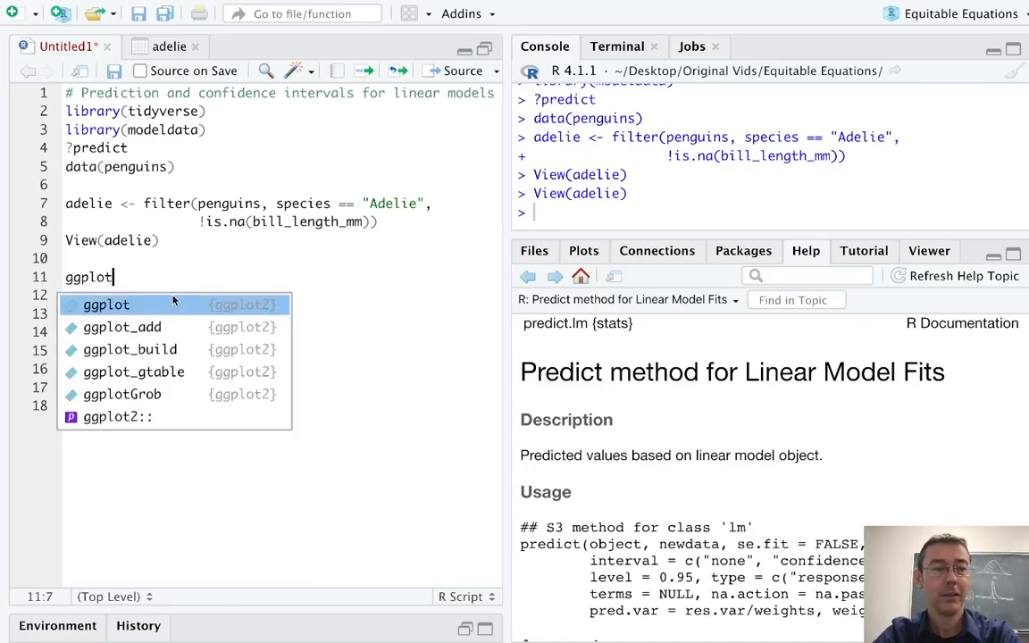
{"action": "type", "text": "(adelie,"}
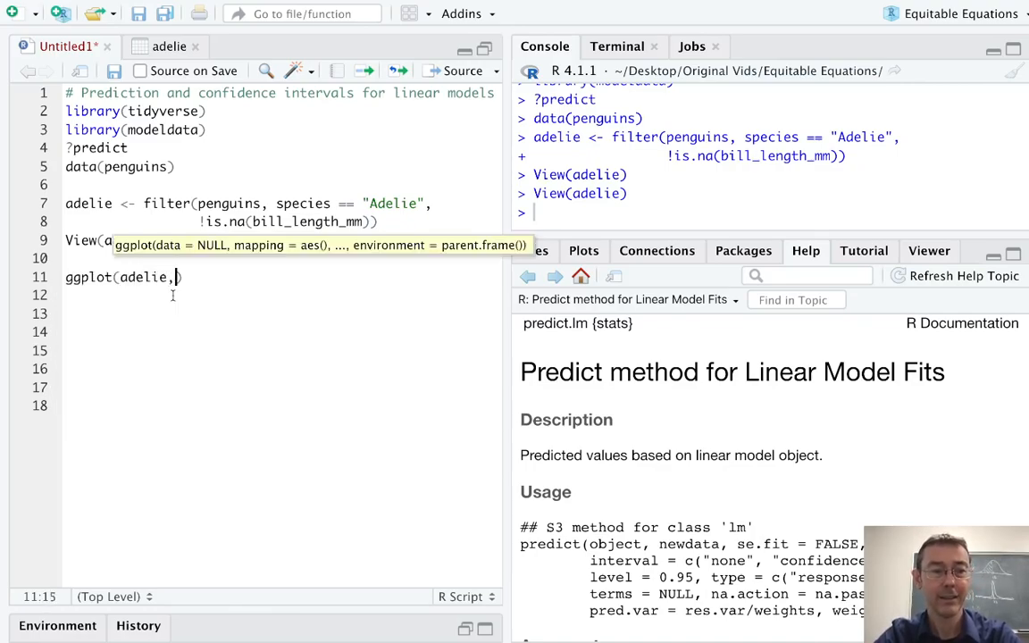
{"action": "type", "text": "aes(x ="}
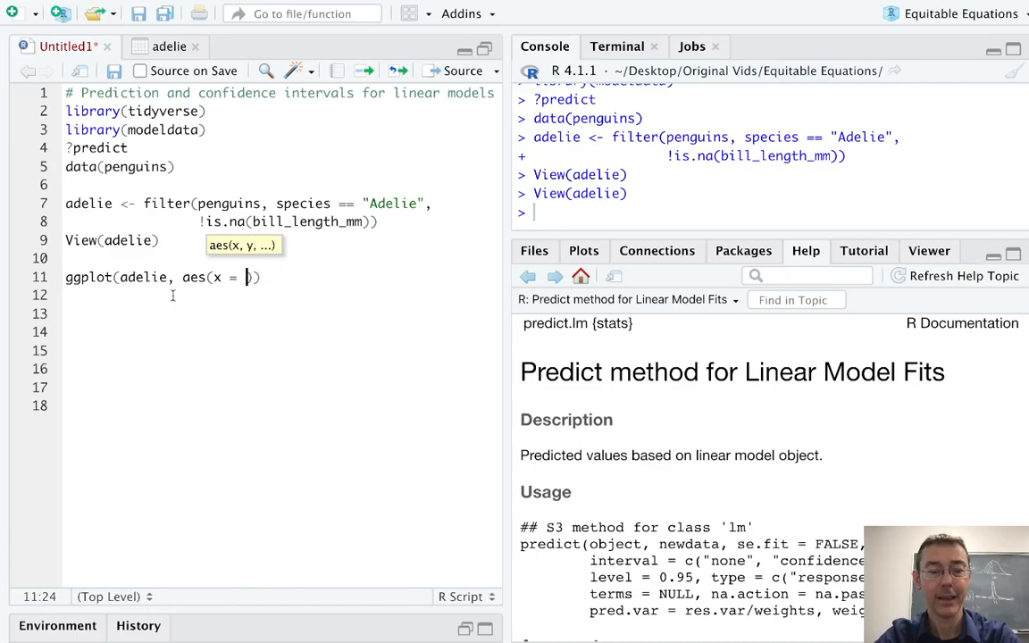
{"action": "type", "text": "bill_depth_mm,"}
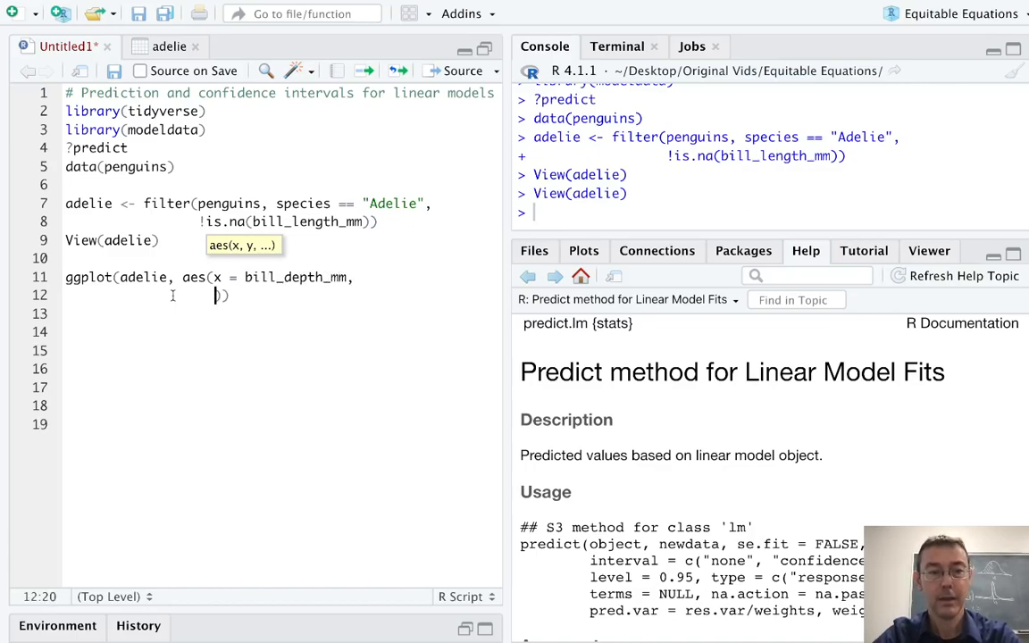
{"action": "type", "text": "y = bill_length"}
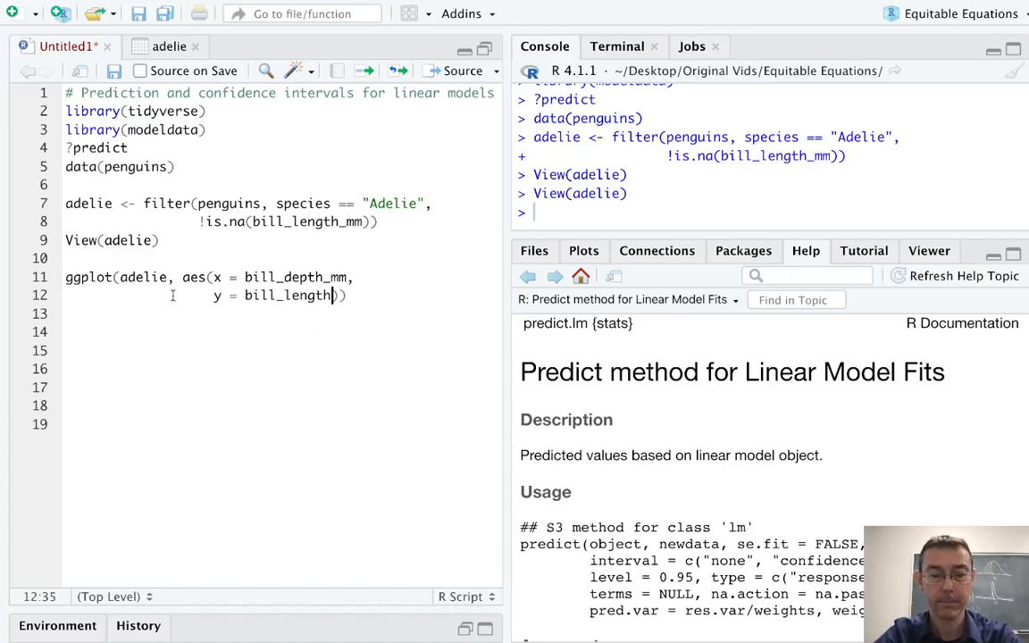
{"action": "type", "text": "_mm)) + geom"}
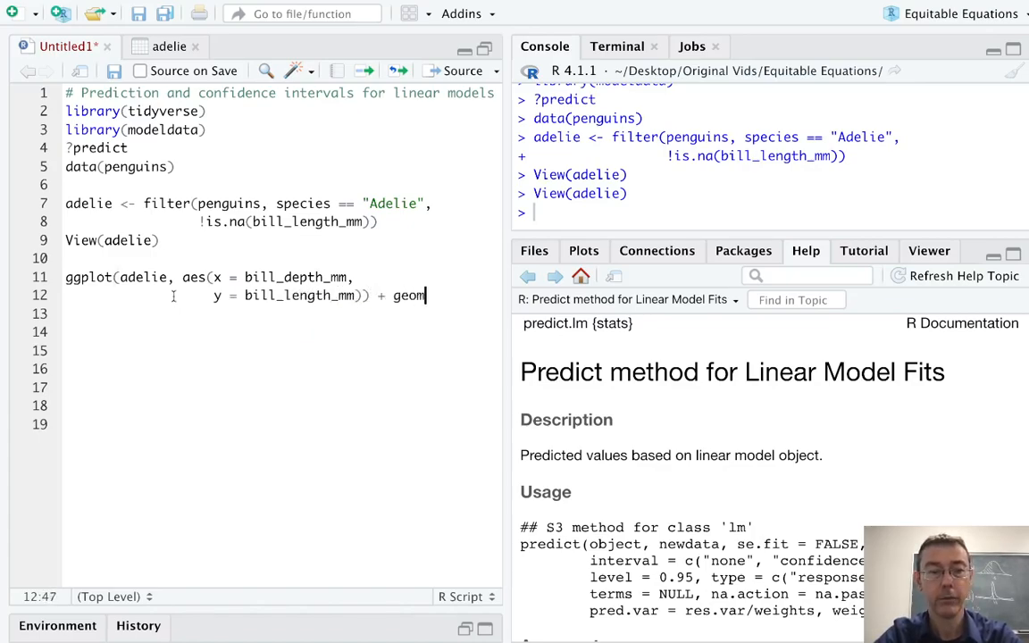
{"action": "type", "text": "(point"}
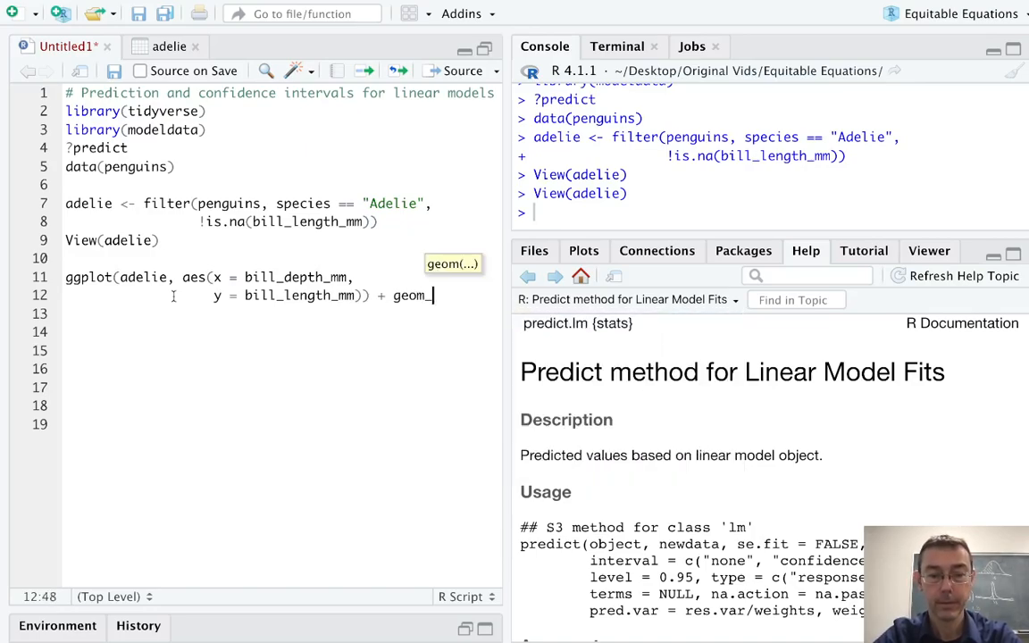
{"action": "type", "text": "point()"}
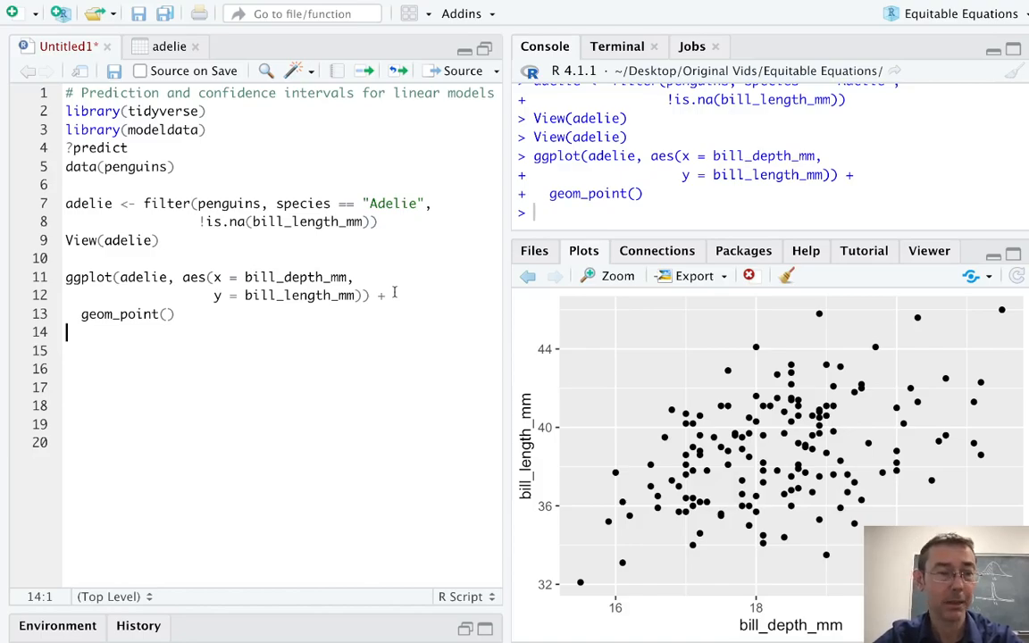
Fit model <- lm(bill_length_mm ~ bill_depth_mm, data = adelie) and call plot(model)
{"action": "type", "text": "mo"}
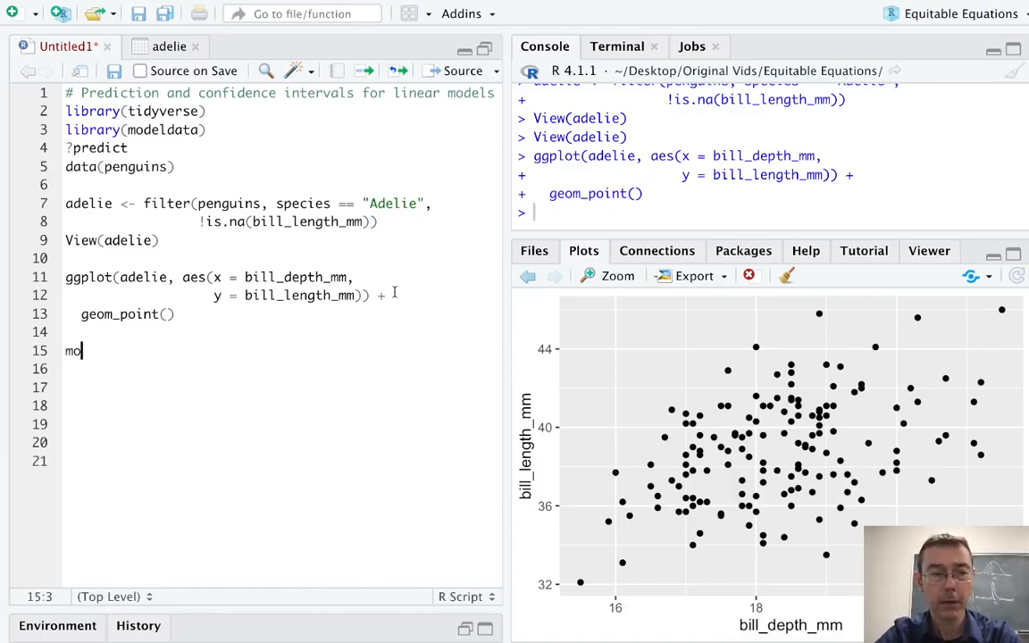
{"action": "type", "text": "del <-"}
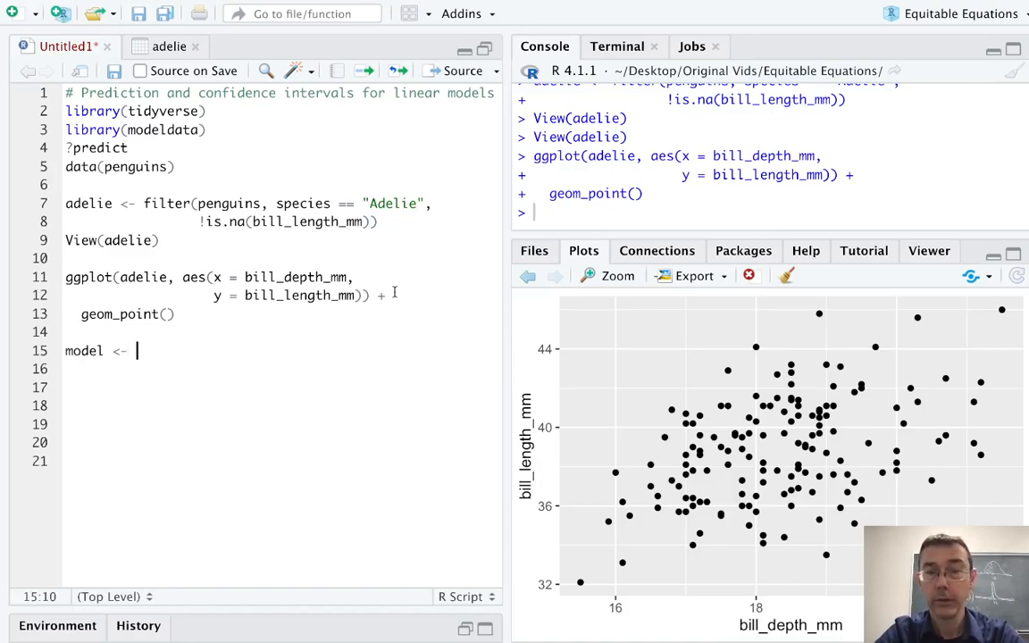
{"action": "type", "text": "lm("}
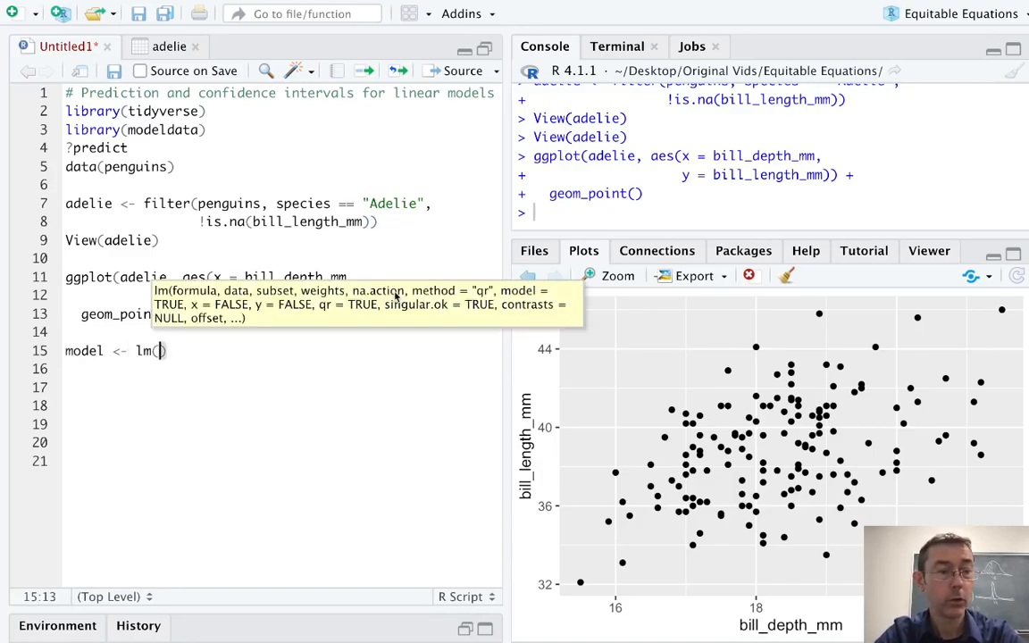
{"action": "type", "text": "bill"}
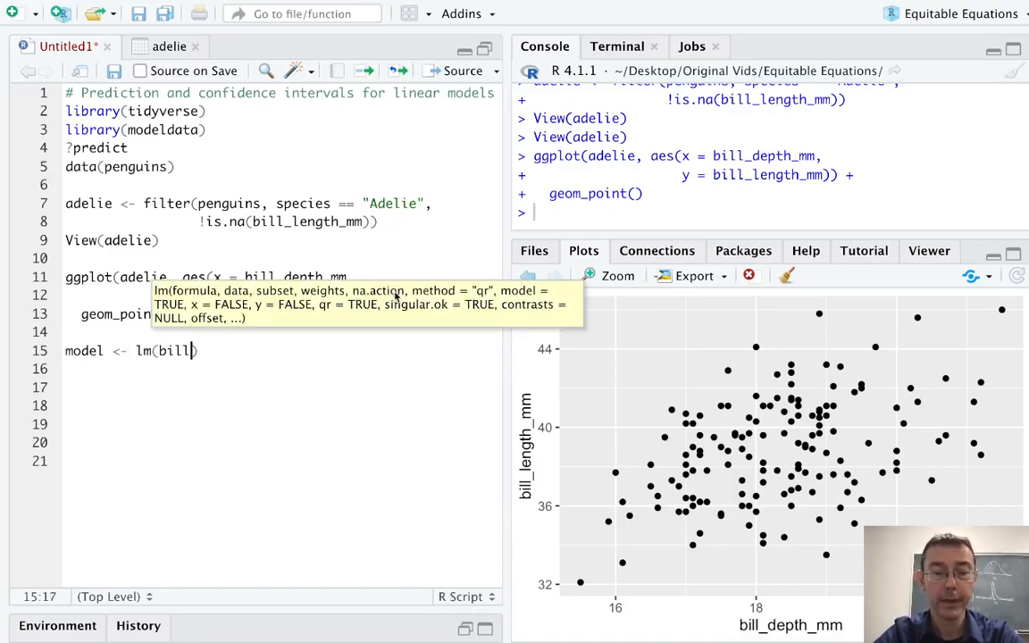
{"action": "type", "text": "length_"}
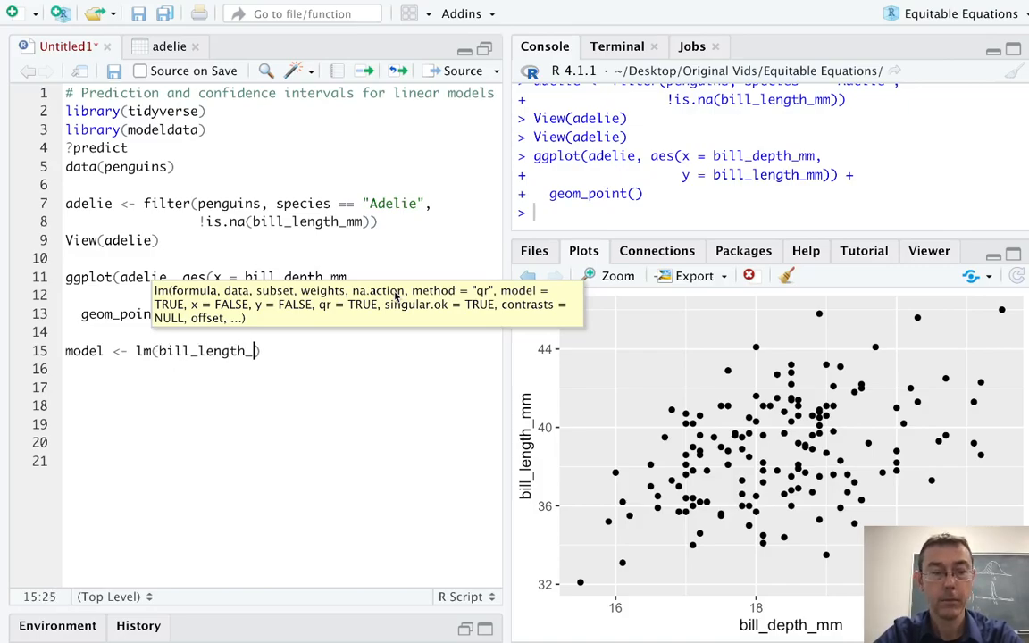
{"action": "type", "text": "mm ~"}
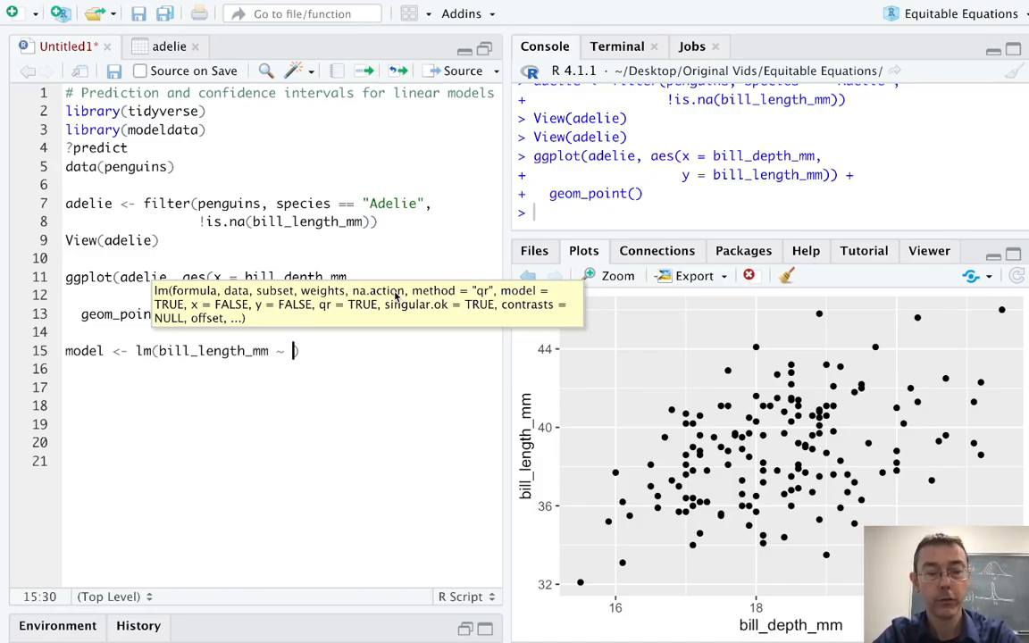
{"action": "type", "text": "bill_depth_mm,"}
{"action": "left_click", "coordinate": [281, 369]}
{"action": "type", "text": "data = adelie)"}
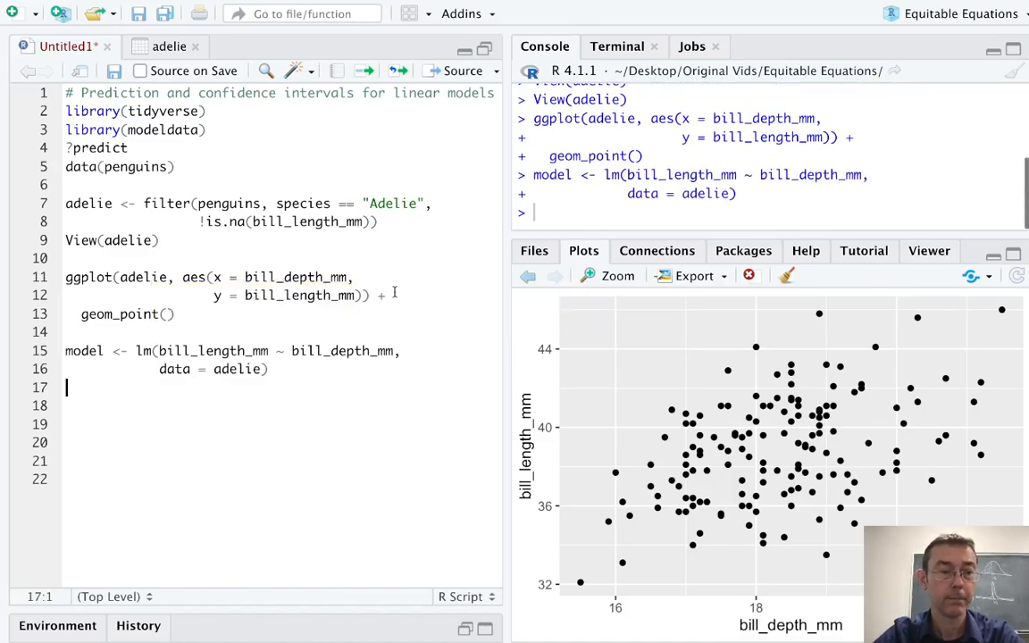
{"action": "type", "text": "plot"}
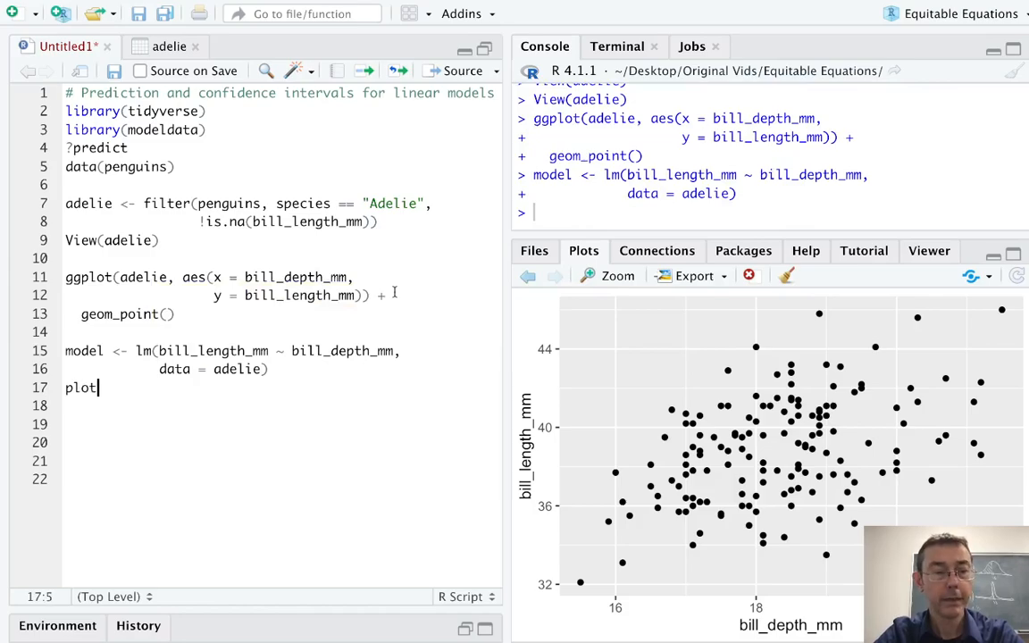
{"action": "type", "text": "(model)"}
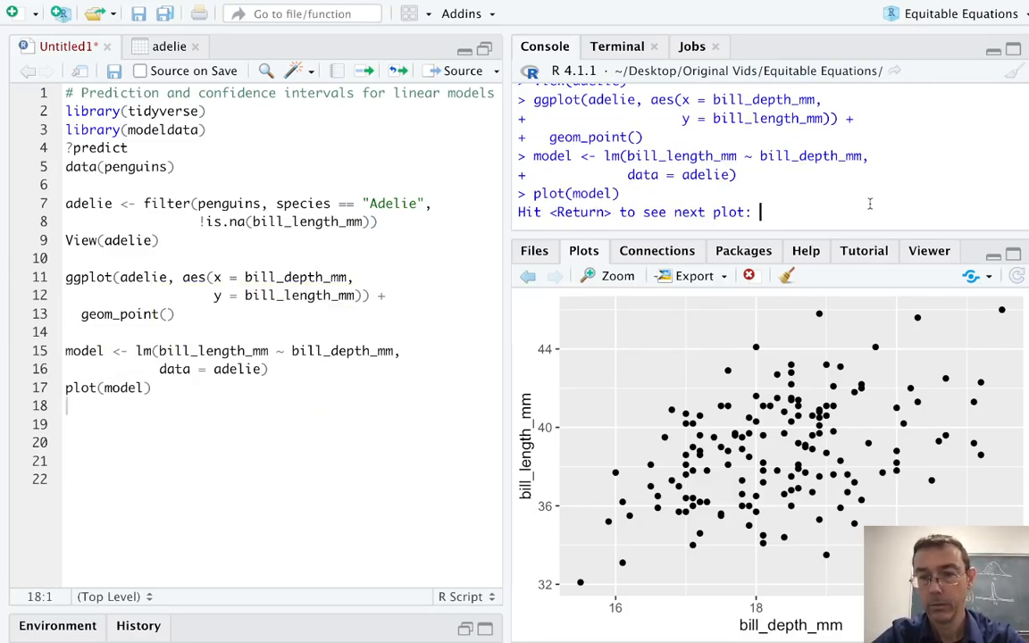
Show the Residuals vs Fitted plot, then the Normal Q-Q plot
{"action": "key", "text": "Return"}
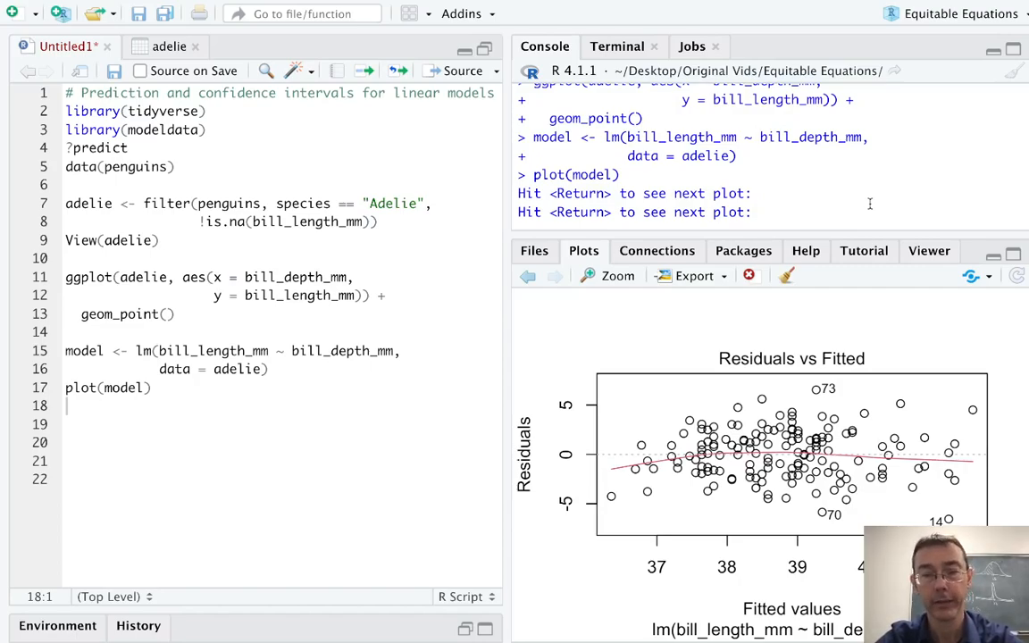
{"action": "key", "text": "Return"}
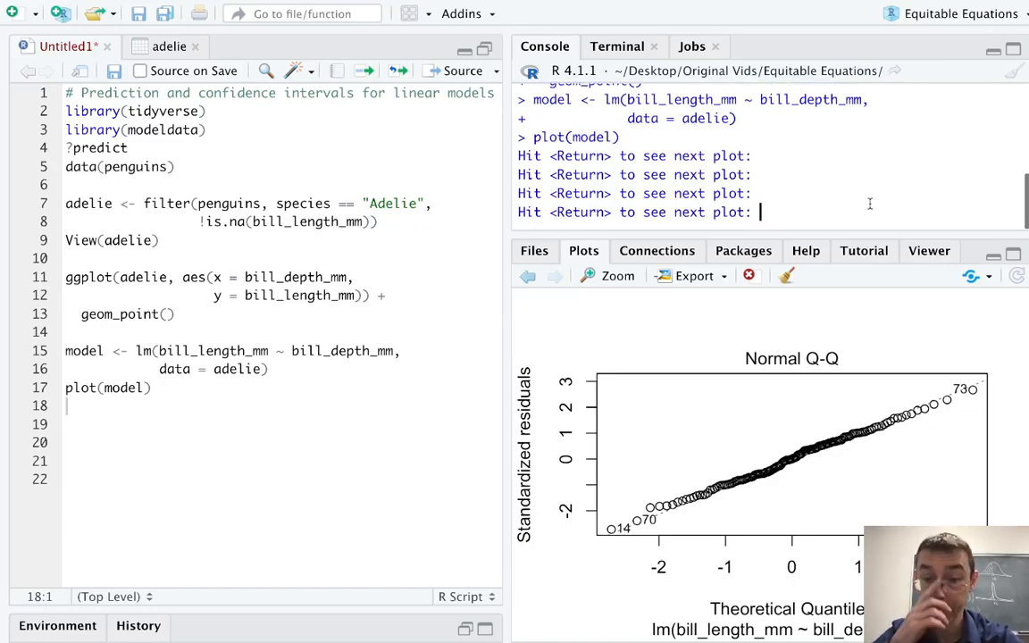
Show the Scale-Location diagnostic plot
{"action": "key", "text": "Return"}
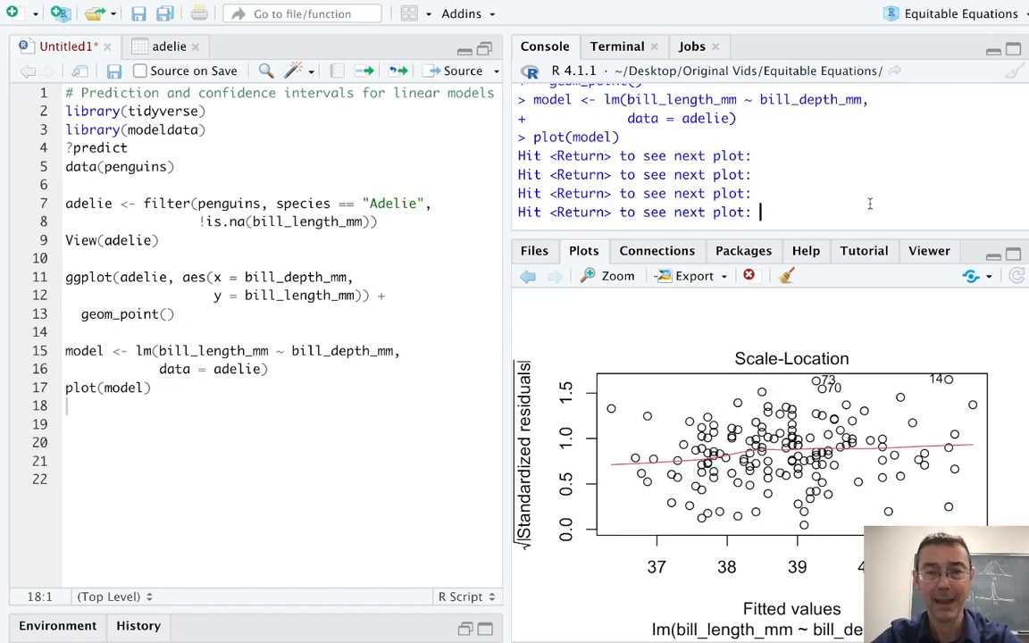
Show the last diagnostic plot, Residuals vs Leverage
{"action": "key", "text": "Return"}
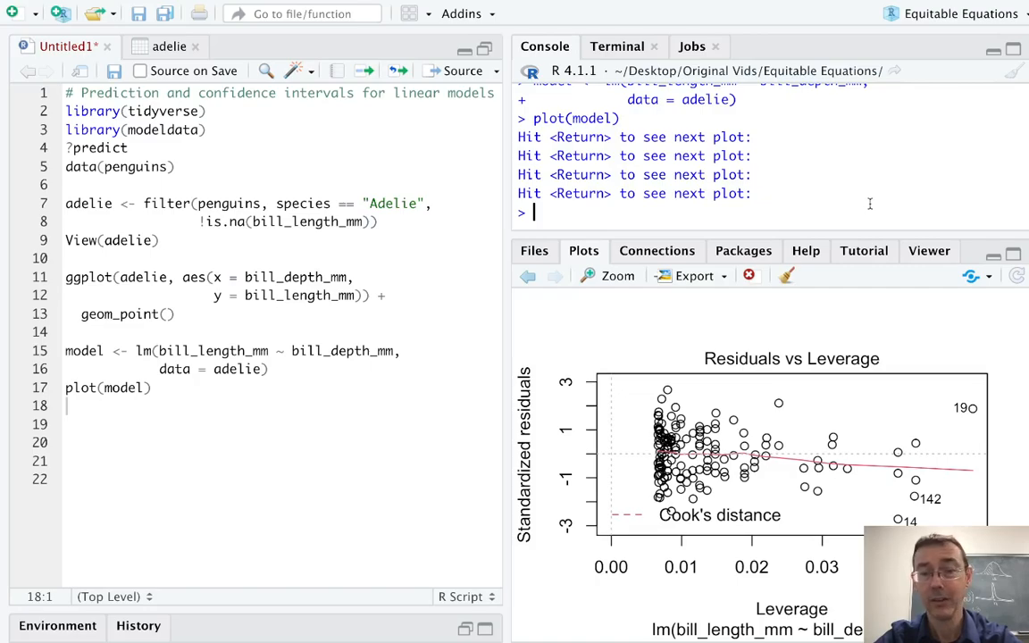
{"action": "mouse_move", "coordinate": [366, 325]}
{"action": "type", "text": "g"}
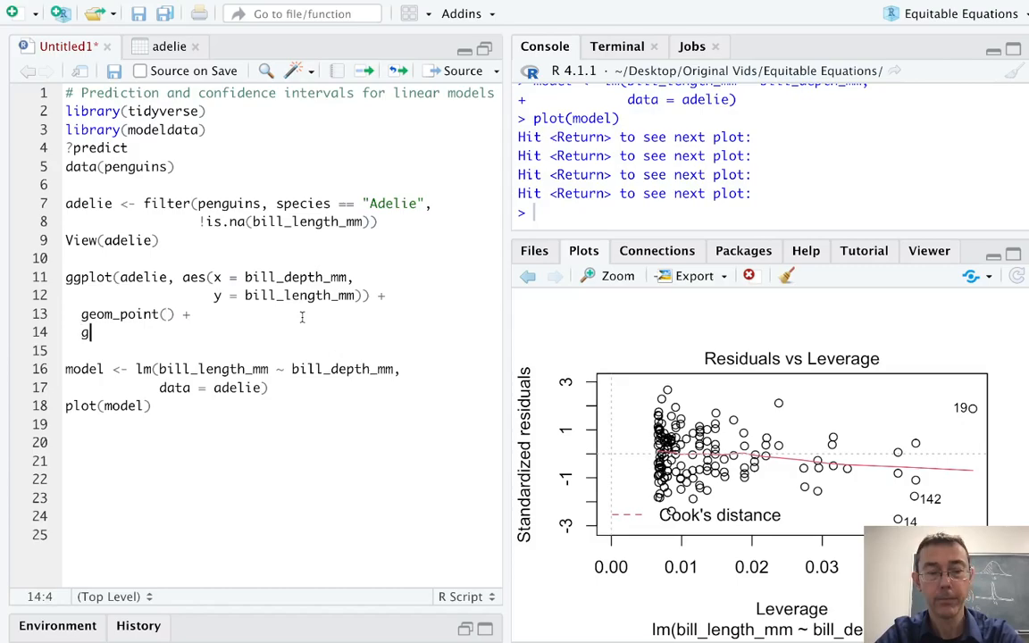
Add geom_smooth(method = "lm") to draw a fitted line with confidence band
{"action": "type", "text": "eom_smooth(method"}
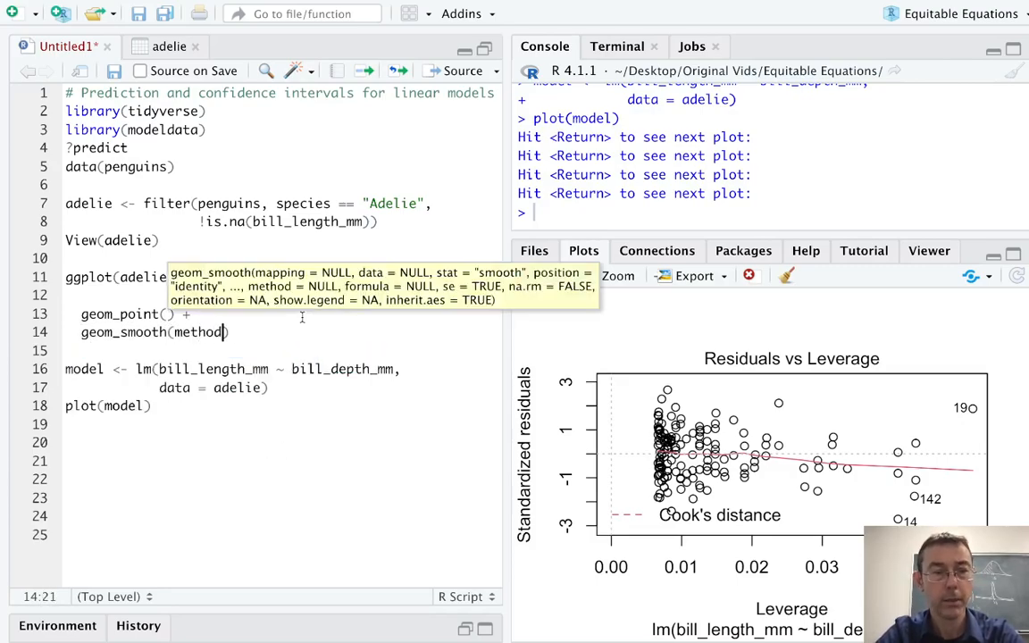
{"action": "type", "text": "= \"lm\""}
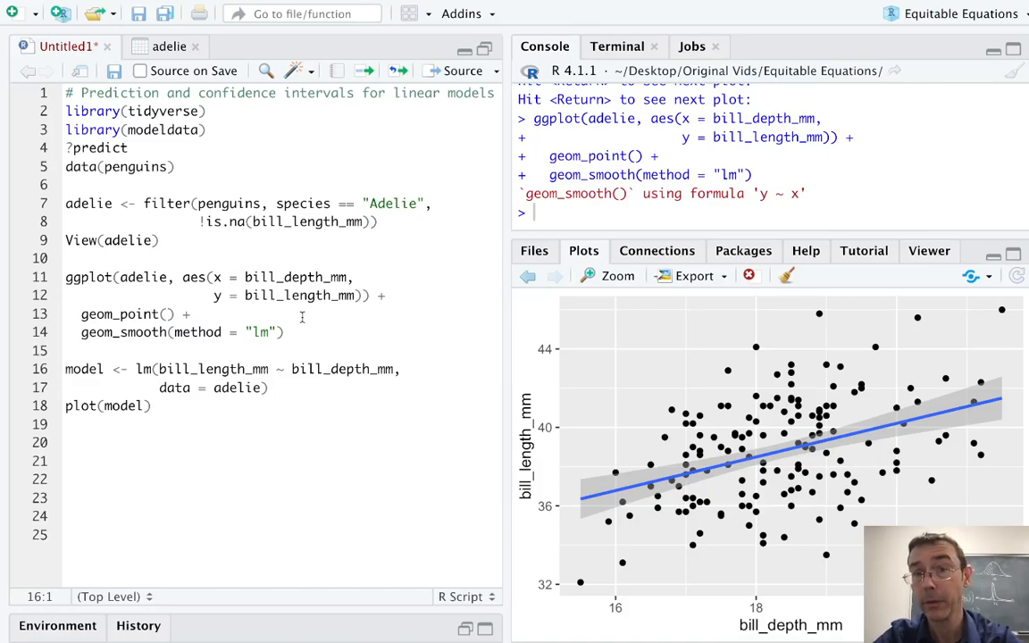
{"action": "left_click", "coordinate": [198, 313]}
{"action": "type", "text": ","}
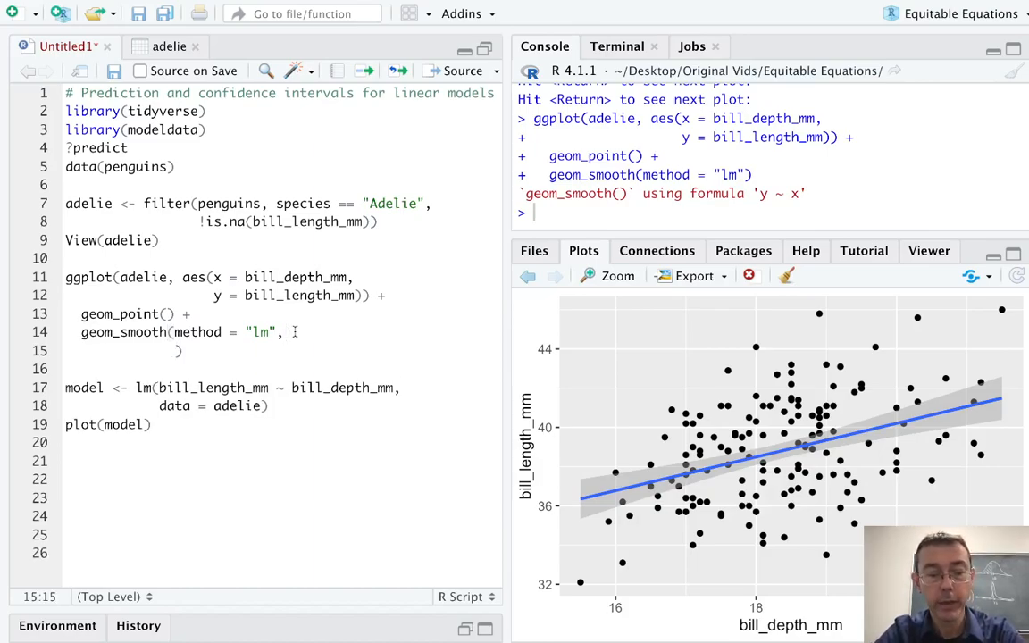
Set level = .99 in geom_smooth for a 99% confidence band
{"action": "type", "text": "level ="}
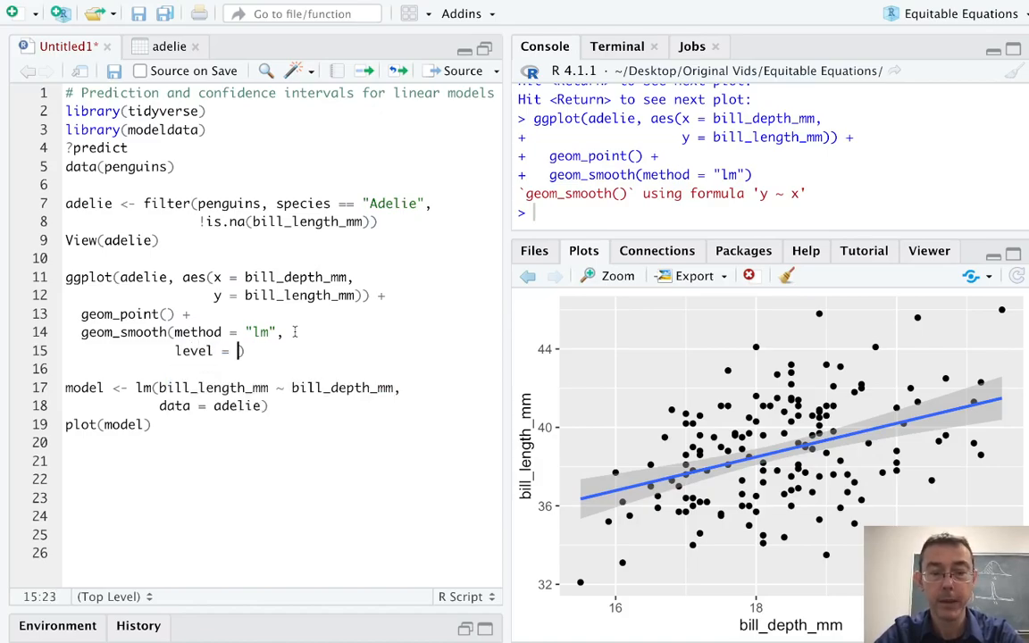
{"action": "type", "text": ".9"}
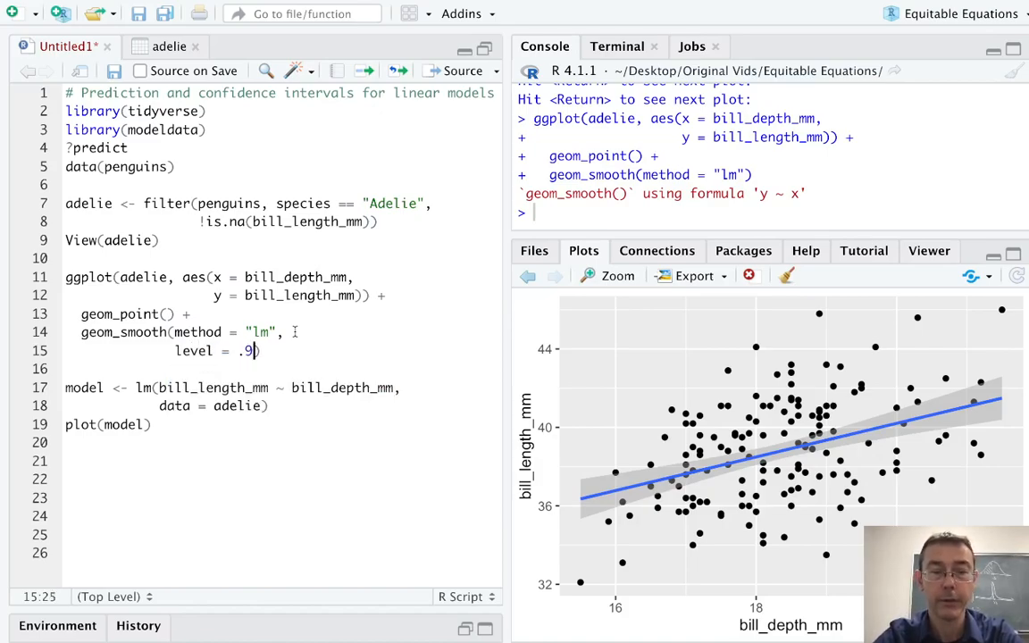
{"action": "type", "text": "9"}
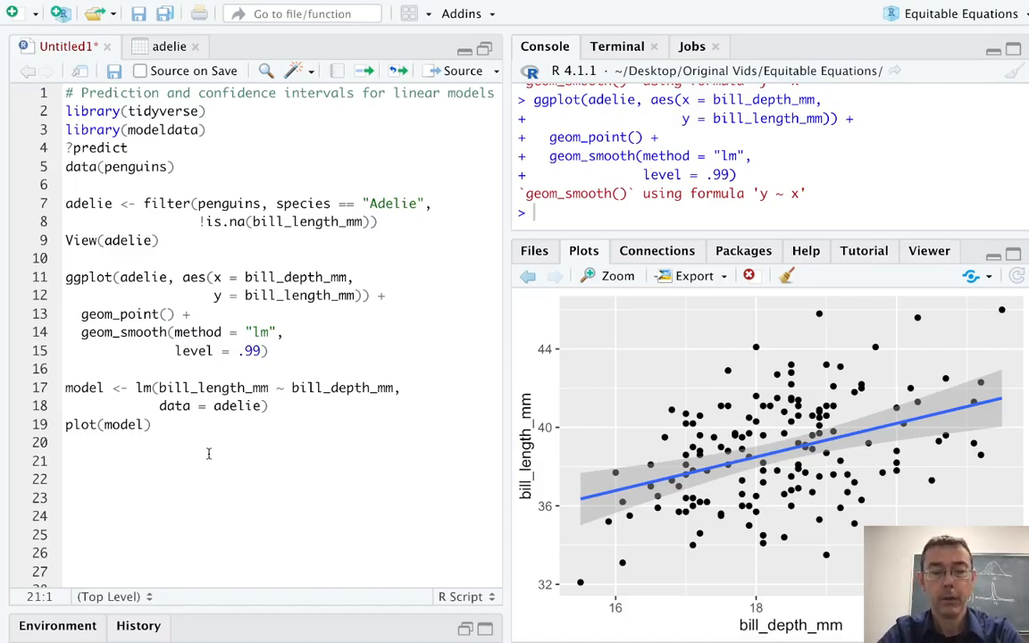
Run predict(model) to list fitted bill lengths in the console
{"action": "type", "text": "predict"}
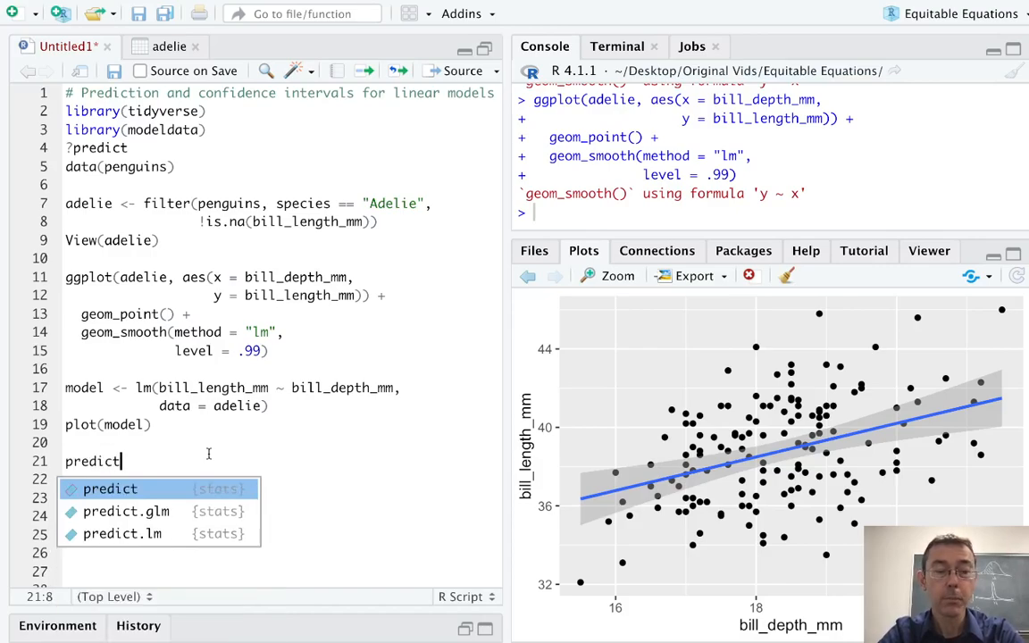
{"action": "type", "text": "(model"}
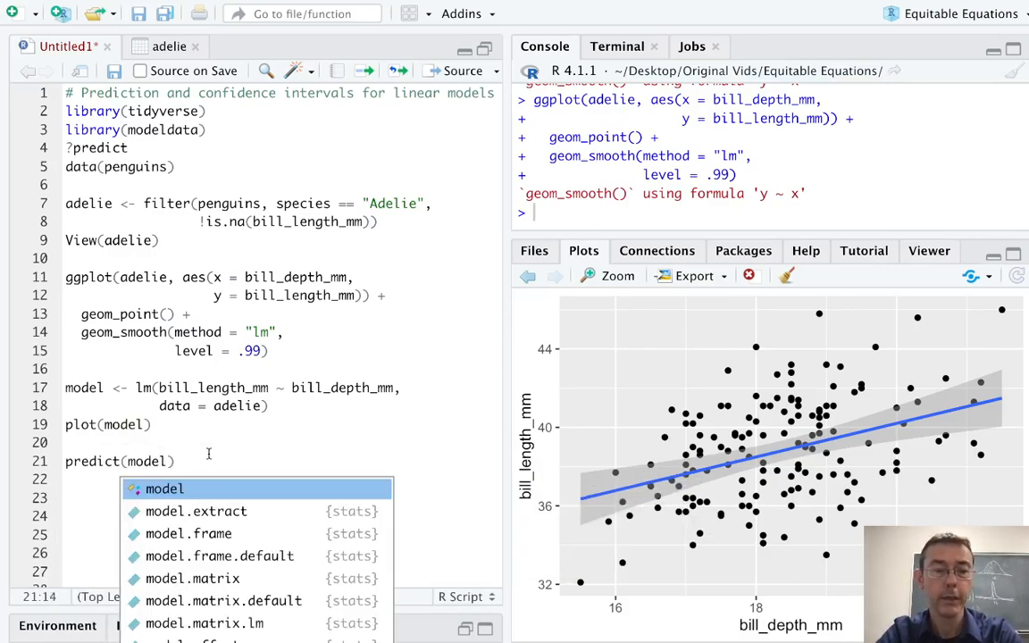
{"action": "key", "text": "Escape"}
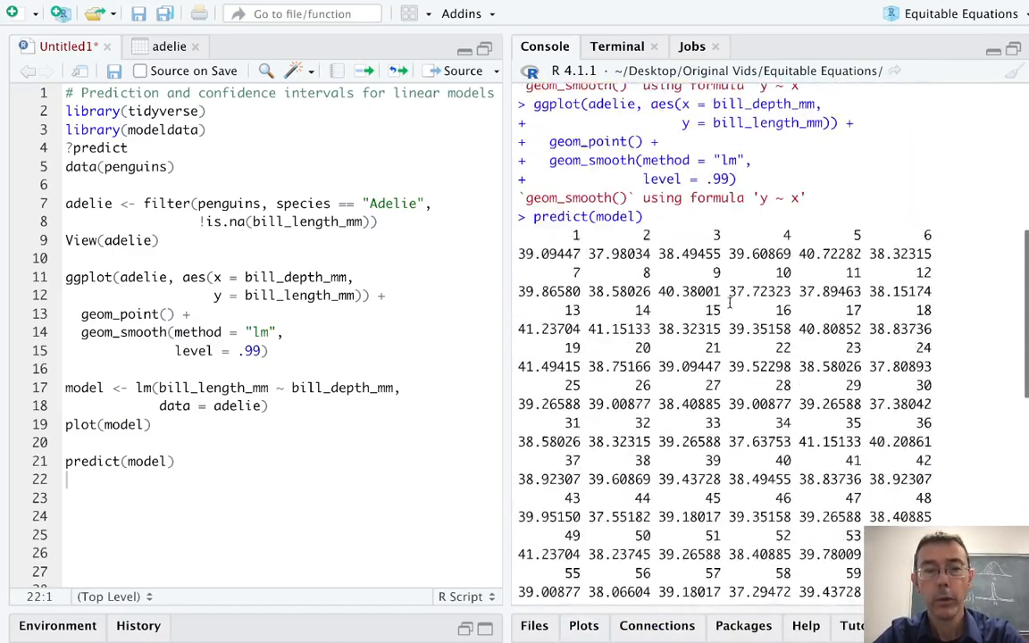
{"action": "scroll", "scroll_direction": "down", "scroll_amount": 3}
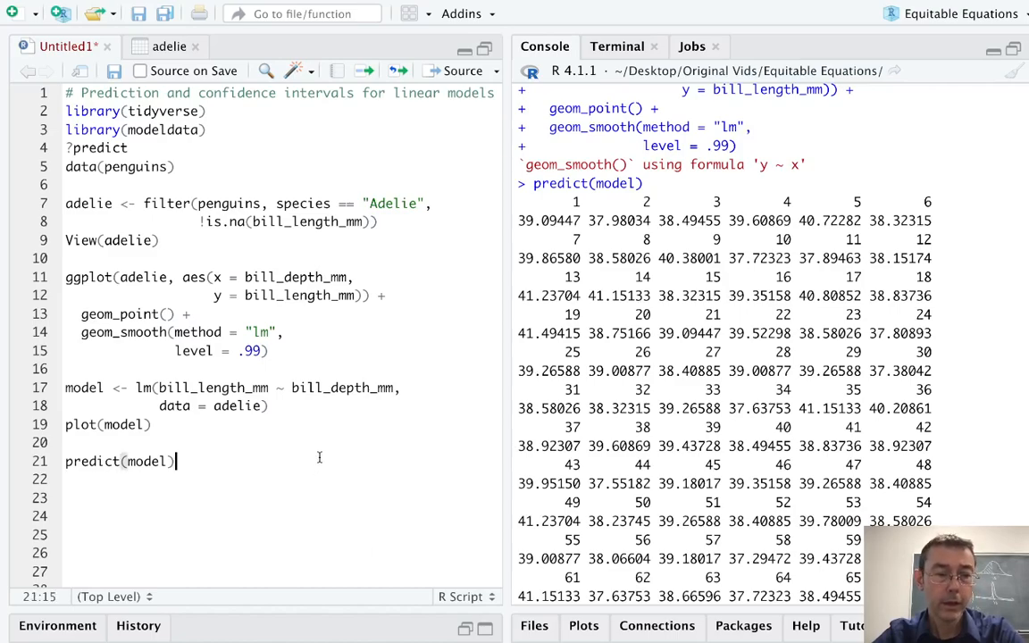
Change the call to predict(model, interval = "prediction") to get fit, lwr, upr
{"action": "type", "text": ","}
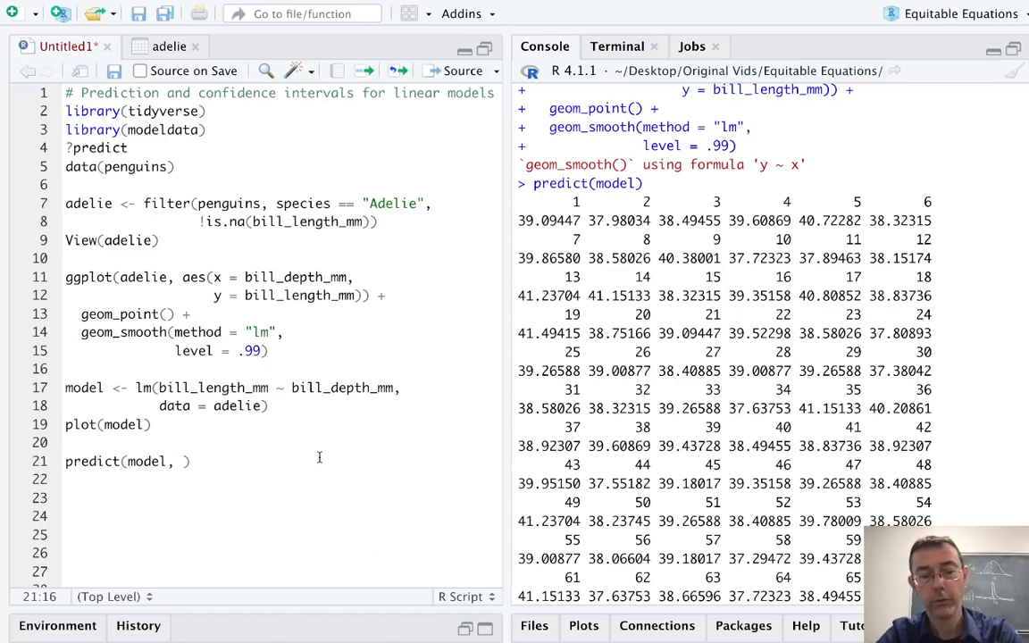
{"action": "type", "text": "interval ="}
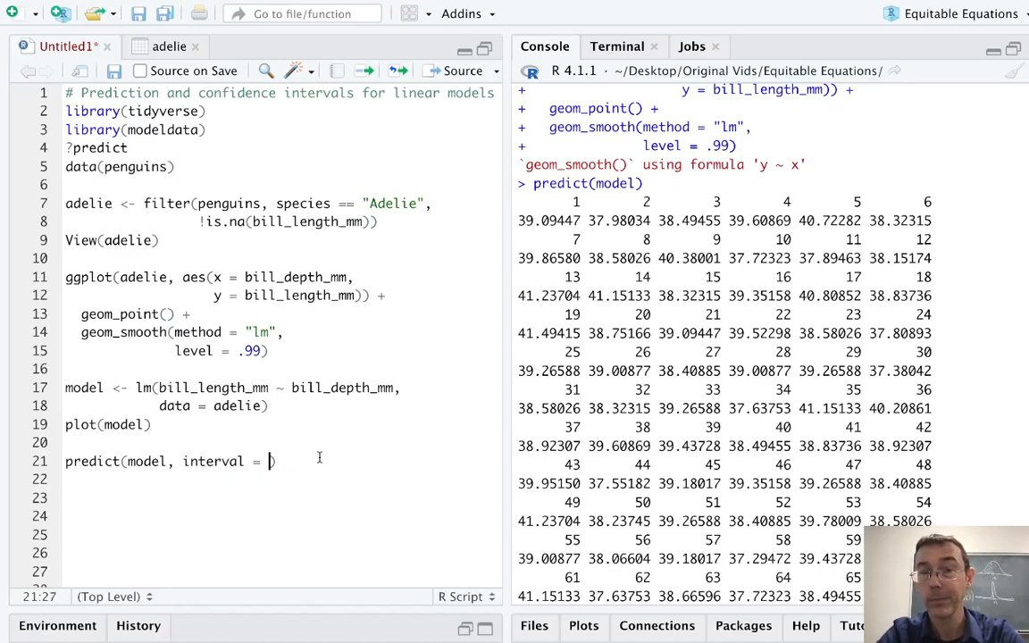
{"action": "type", "text": "\""}
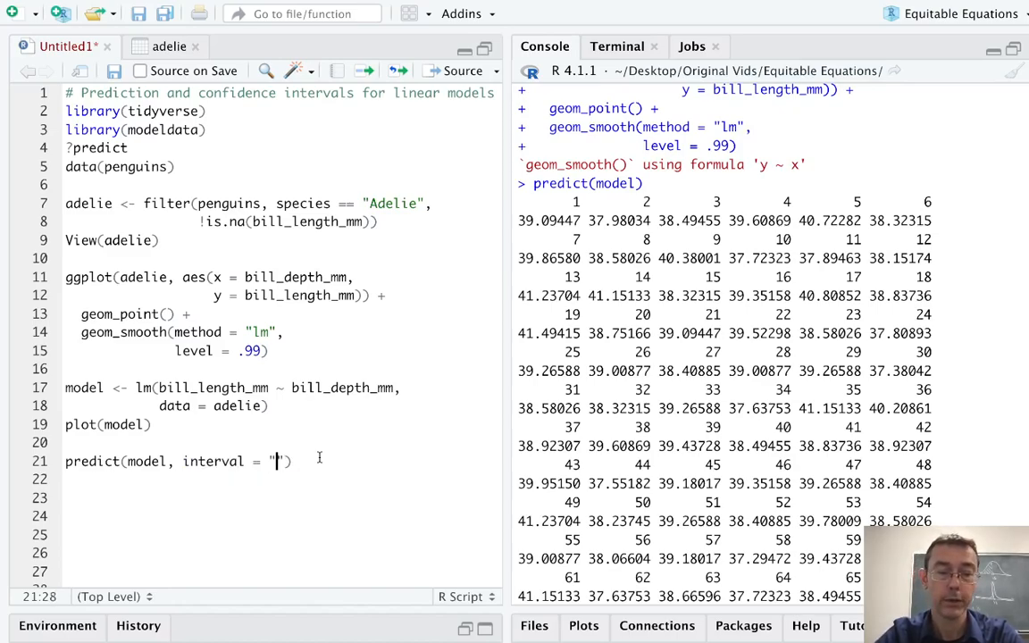
{"action": "type", "text": "prediction"}
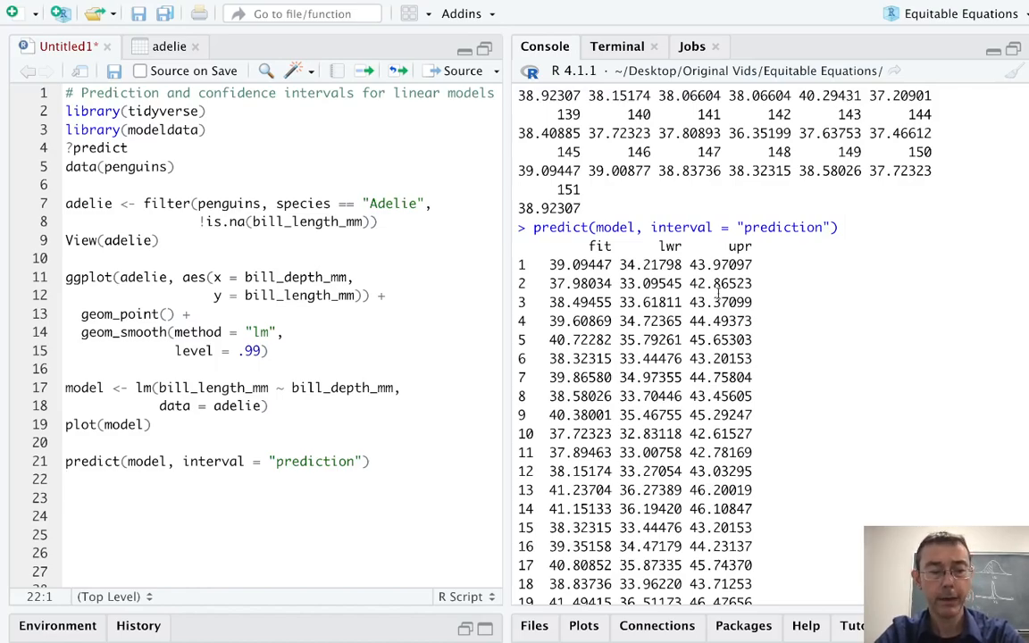
{"action": "type", "text": "adelie_new"}
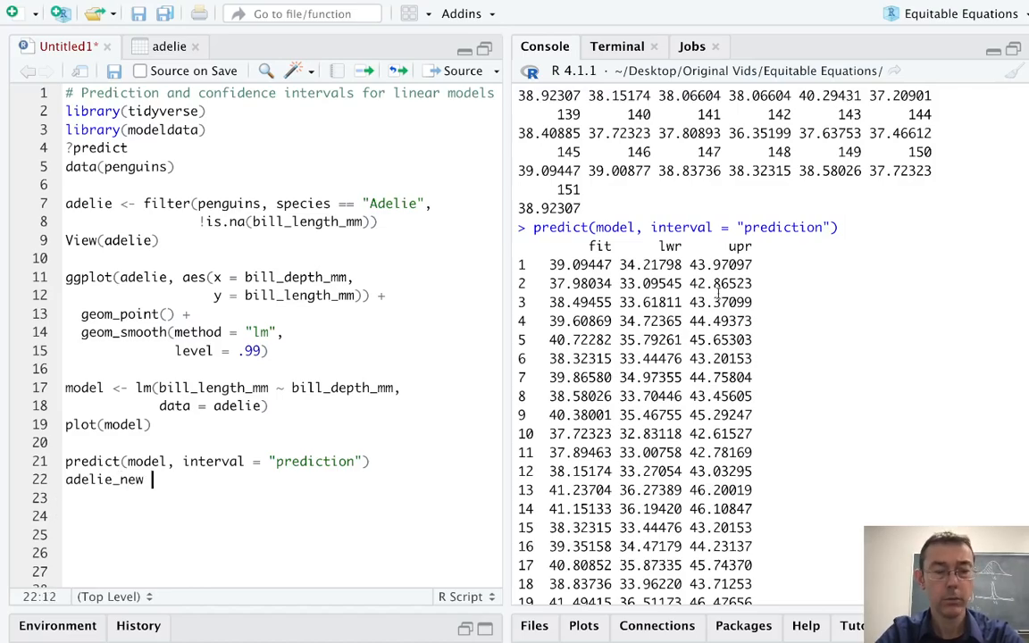
Create adelie_new <- cbind(adelie, predict(model, interval = "prediction")) and View it
{"action": "type", "text": "<- cb"}
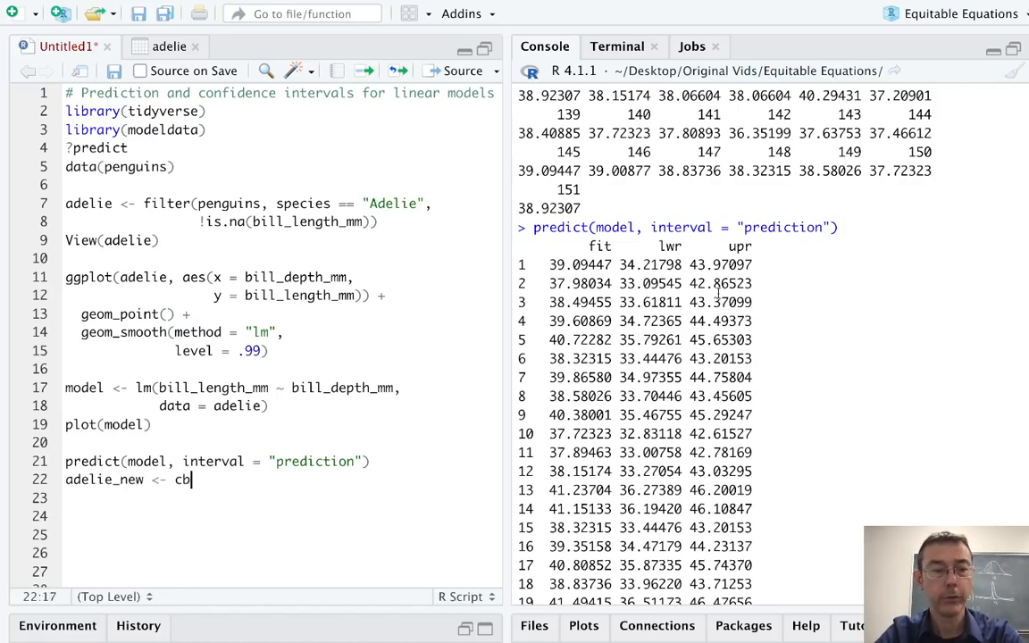
{"action": "type", "text": "ind(adelie,"}
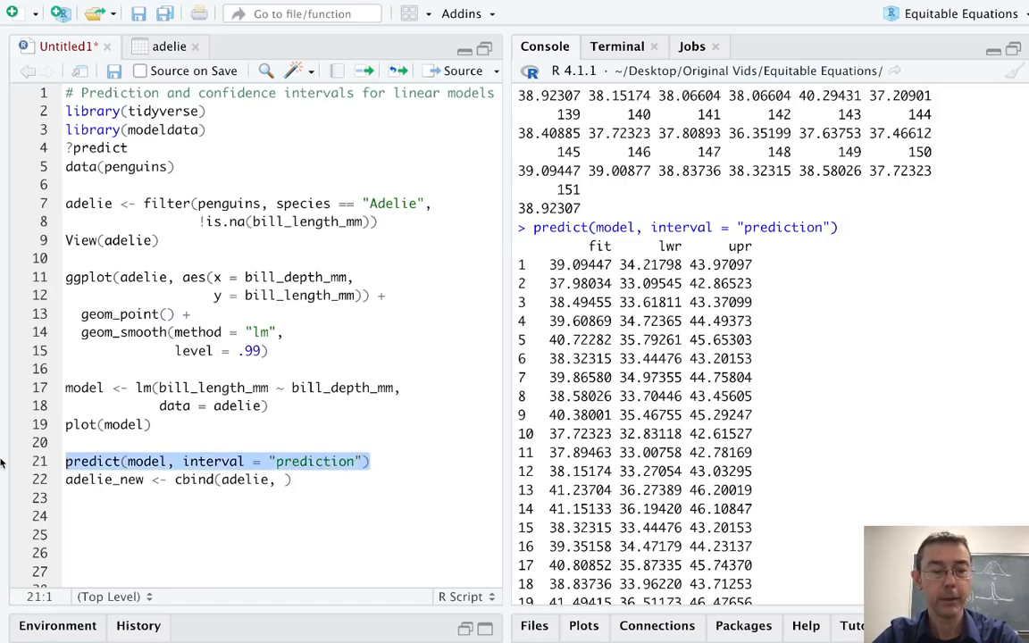
{"action": "type", "text": "predict(model, interval = \"prediction\")"}
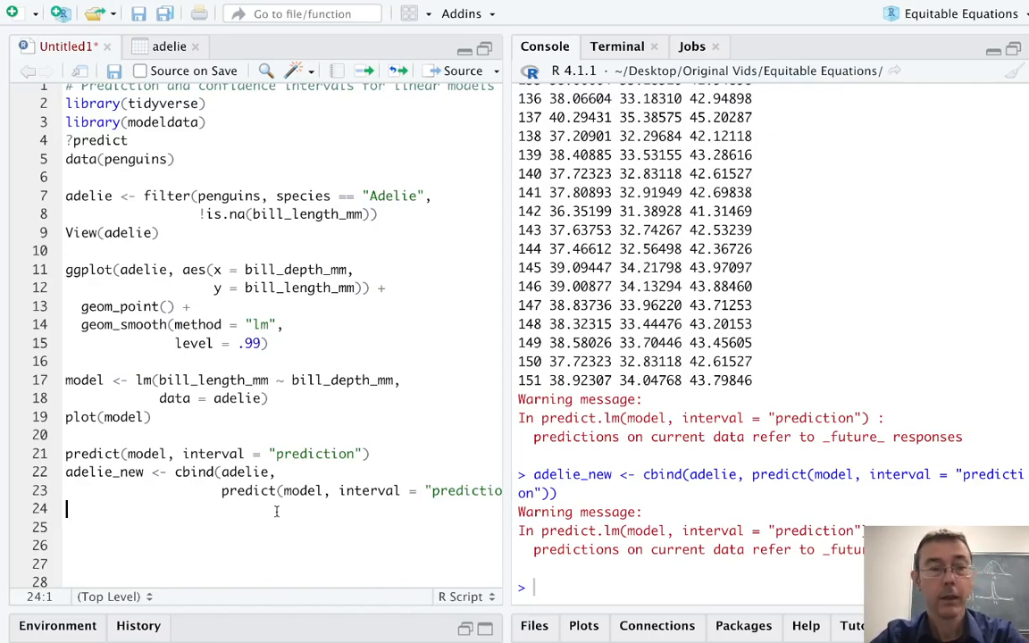
{"action": "type", "text": "View*"}
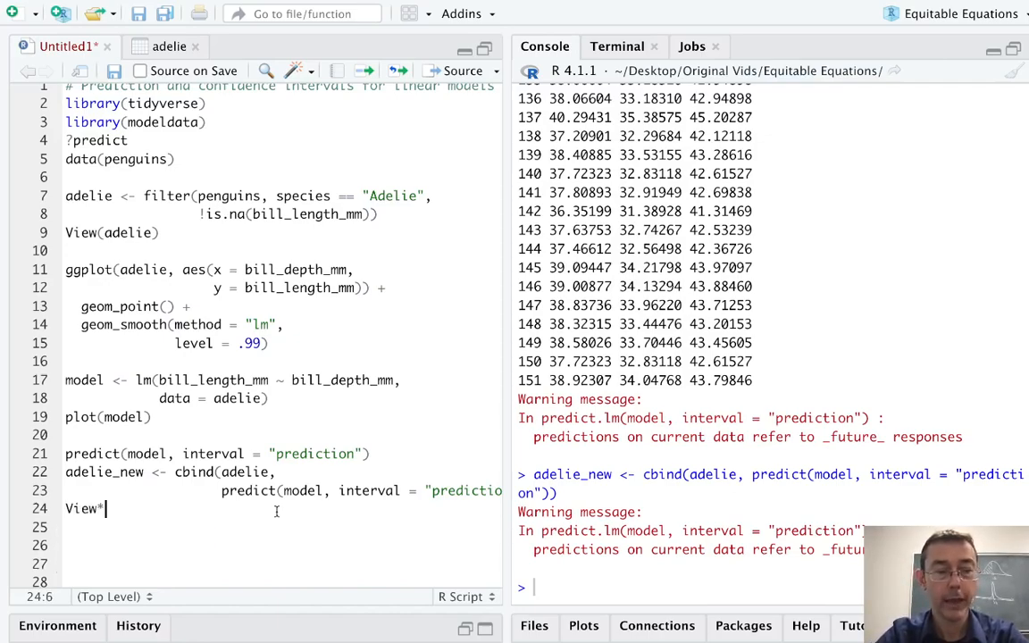
{"action": "type", "text": "adelie_new"}
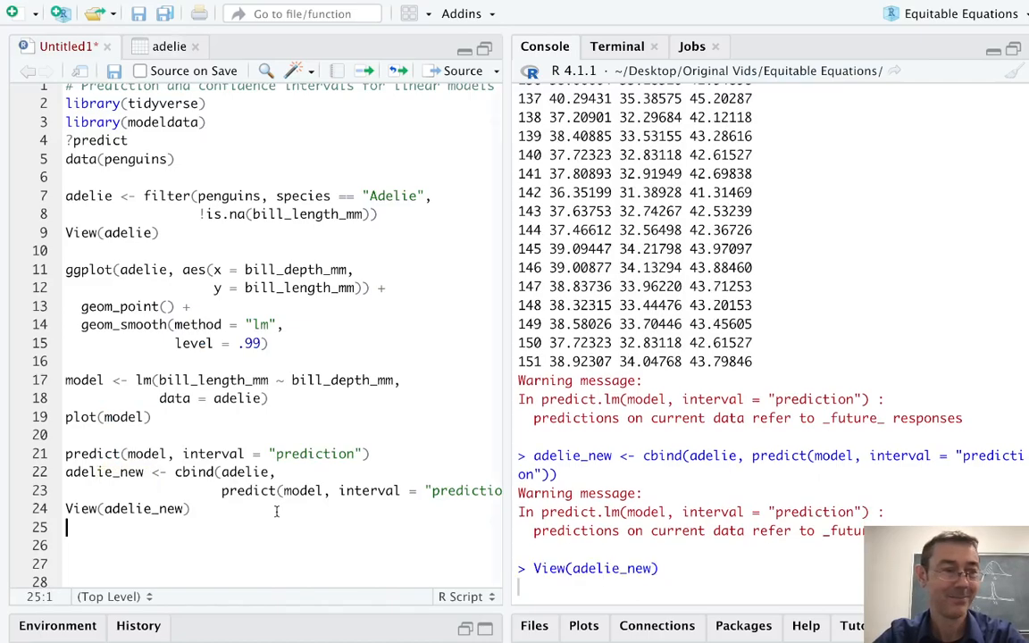
View the adelie_new table (151 rows, 10 columns) and scroll across its columns
{"action": "left_click", "coordinate": [184, 46]}
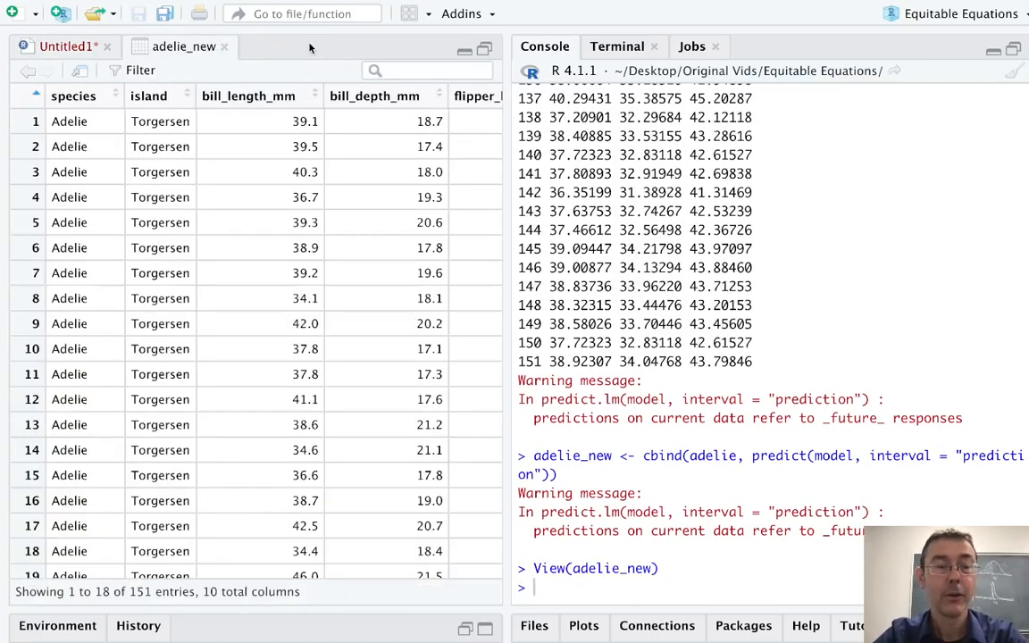
{"action": "mouse_move", "coordinate": [339, 323]}
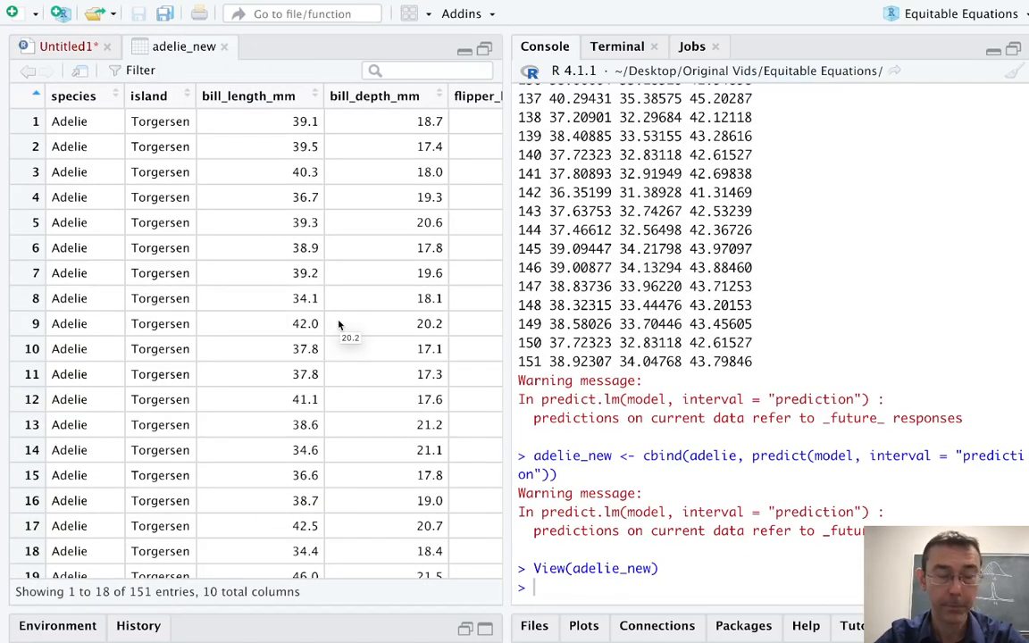
{"action": "scroll", "scroll_direction": "right", "scroll_amount": 3}
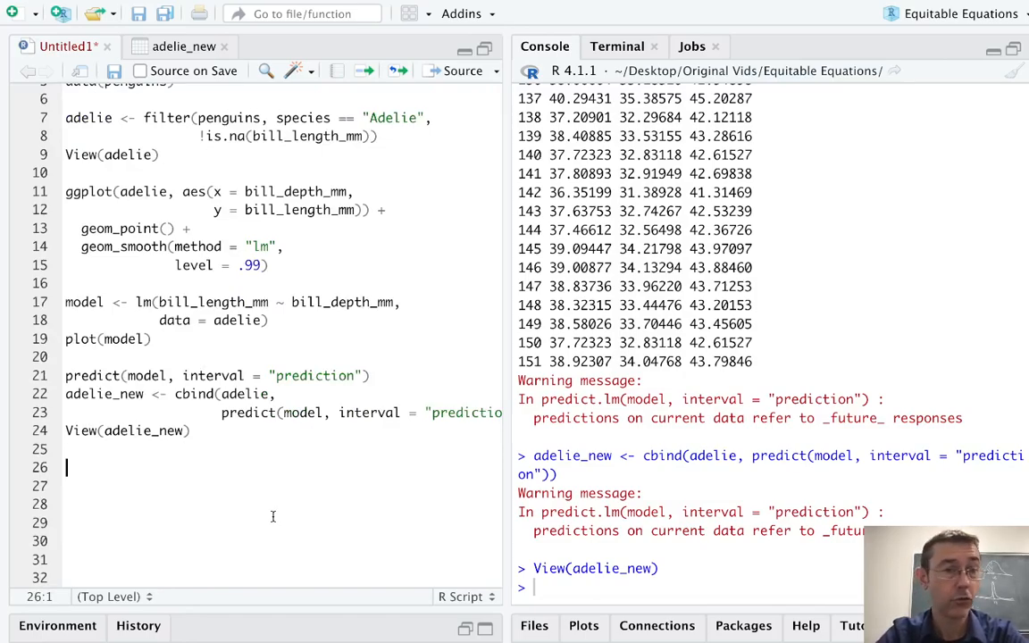
Write ggplot(adelie_new, aes(x = bill_depth_mm)) + geom_point(aes(y = bill_length_mm)) and run it
{"action": "type", "text": "geon"}
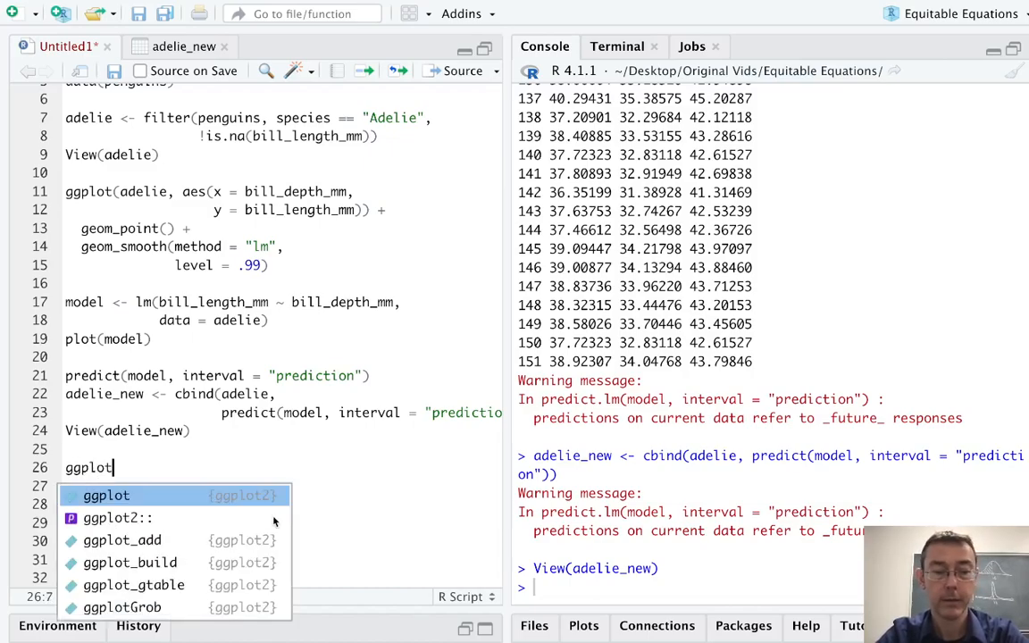
{"action": "type", "text": "(adelie_new, a"}
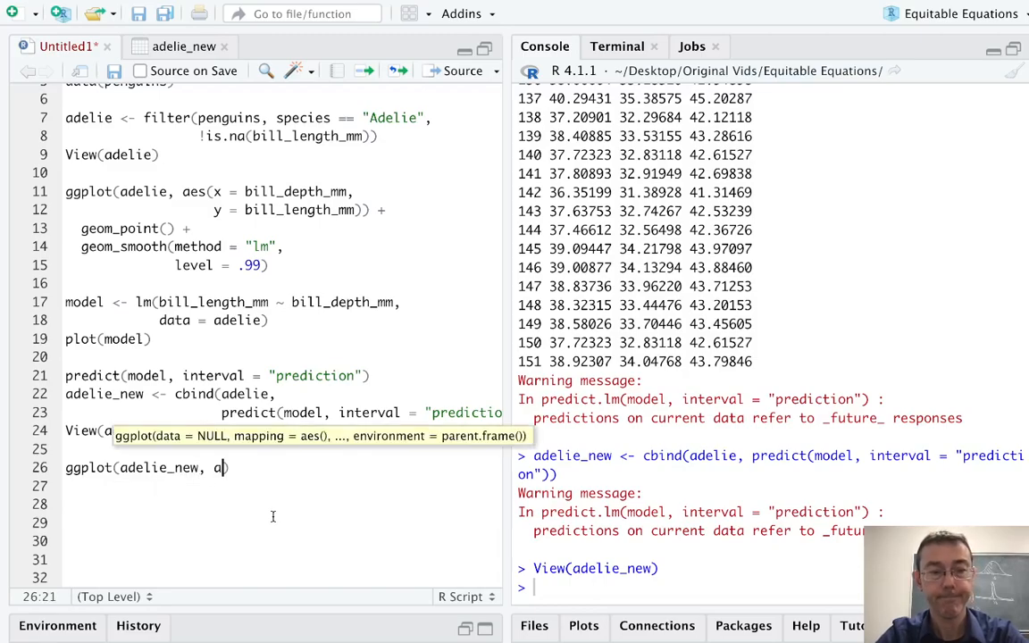
{"action": "type", "text": "es(x ="}
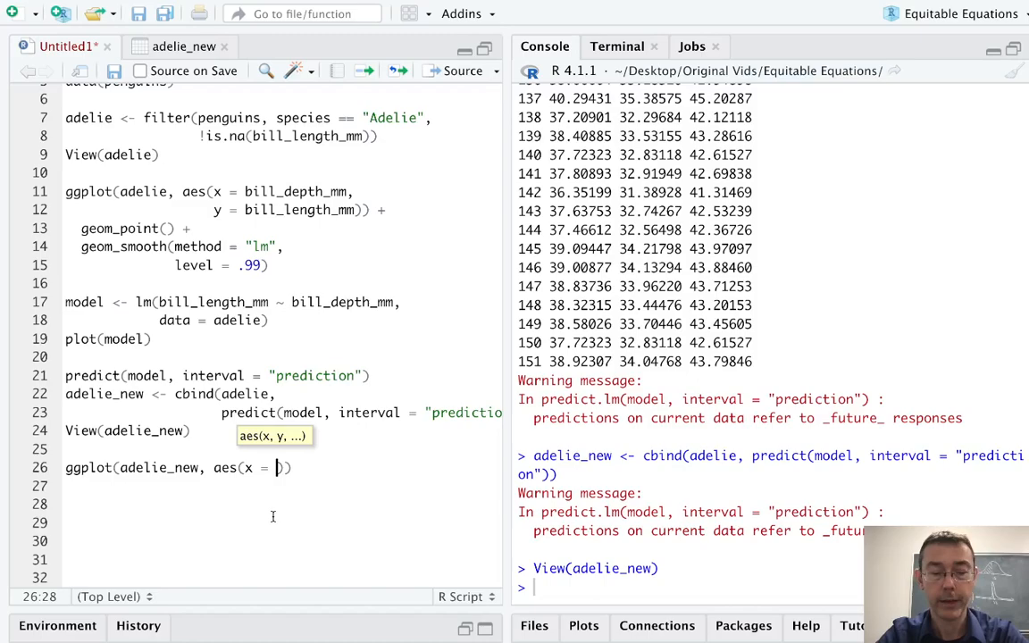
{"action": "type", "text": "bill_de"}
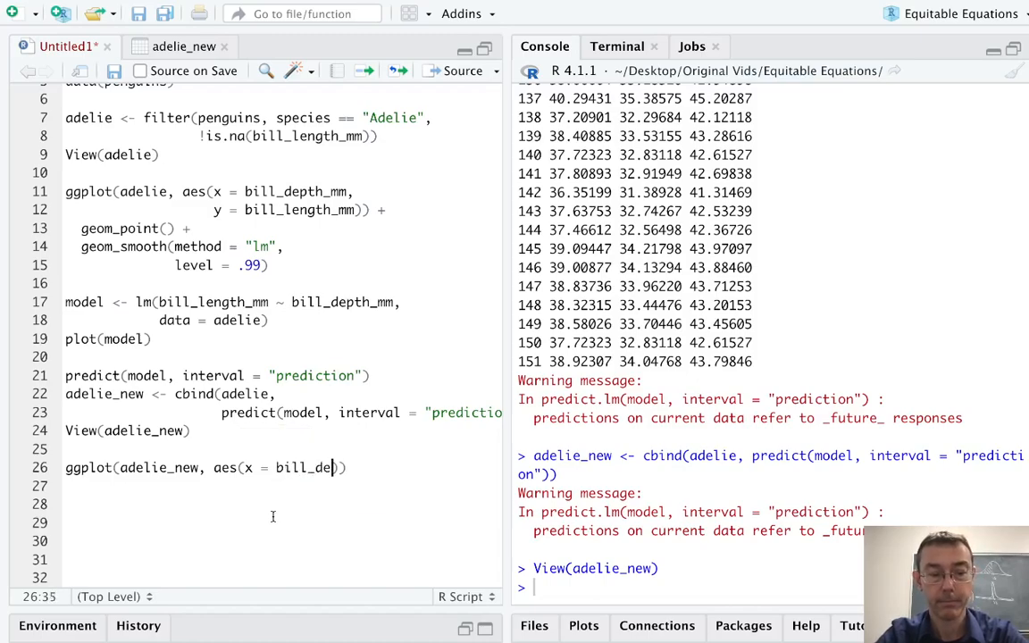
{"action": "type", "text": "pth_mm))"}
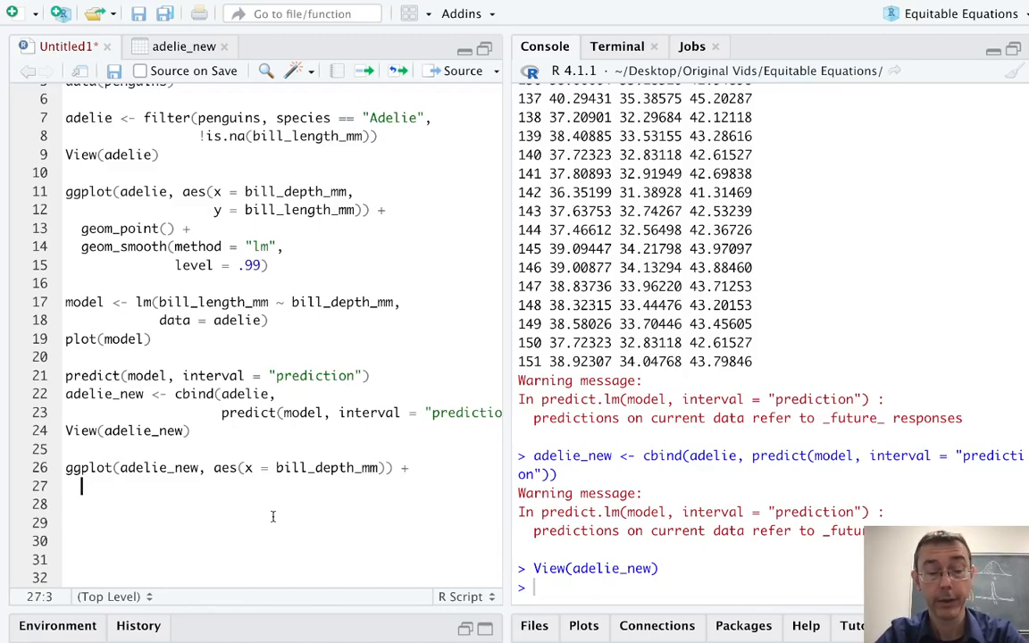
{"action": "type", "text": "geom_point("}
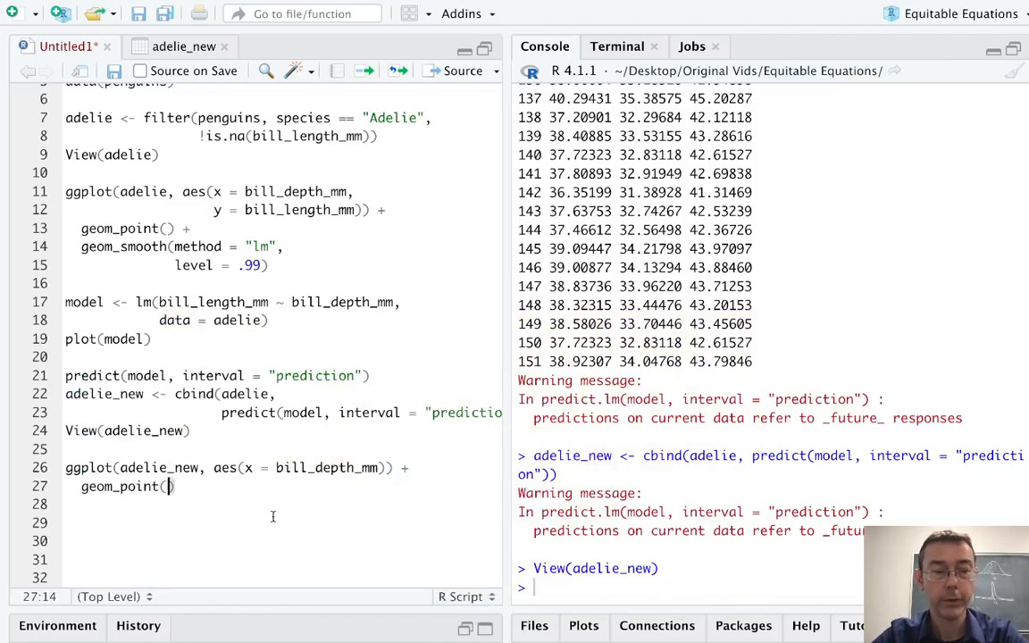
{"action": "type", "text": "aes(y"}
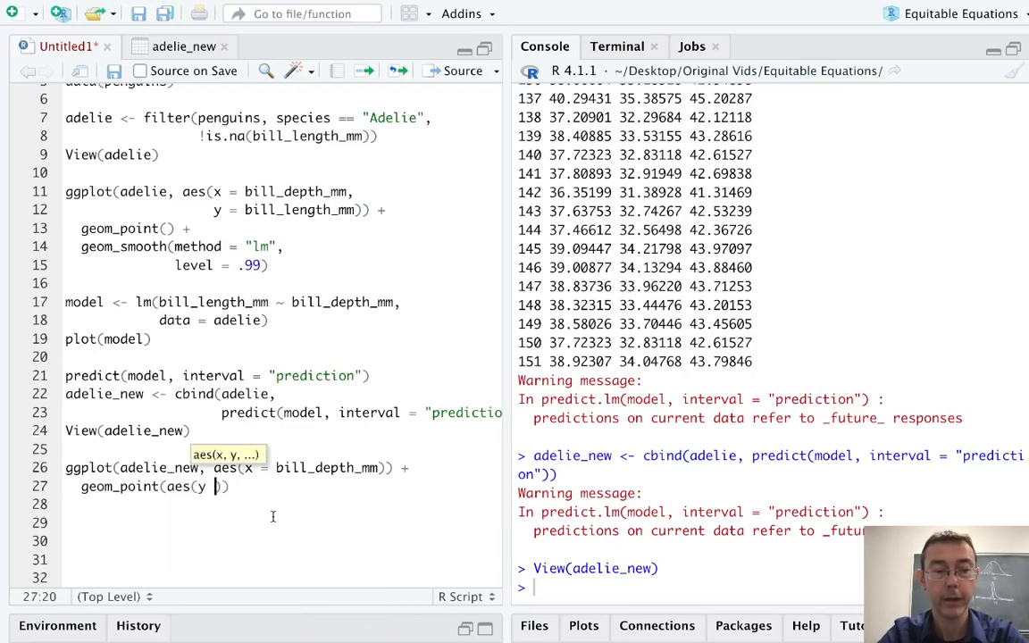
{"action": "type", "text": "="}
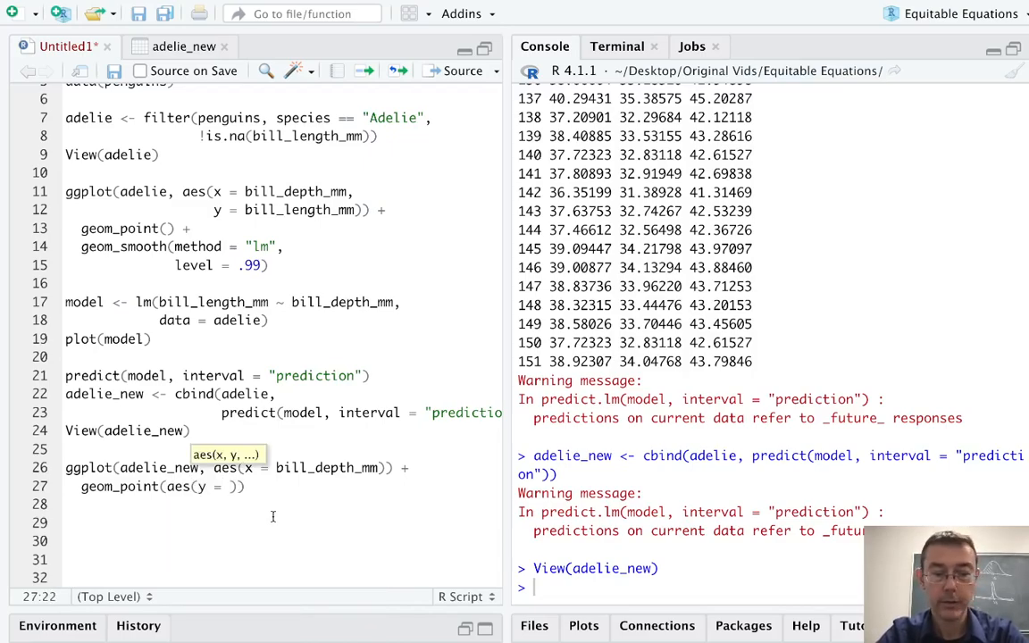
{"action": "type", "text": "bill_length_mm"}
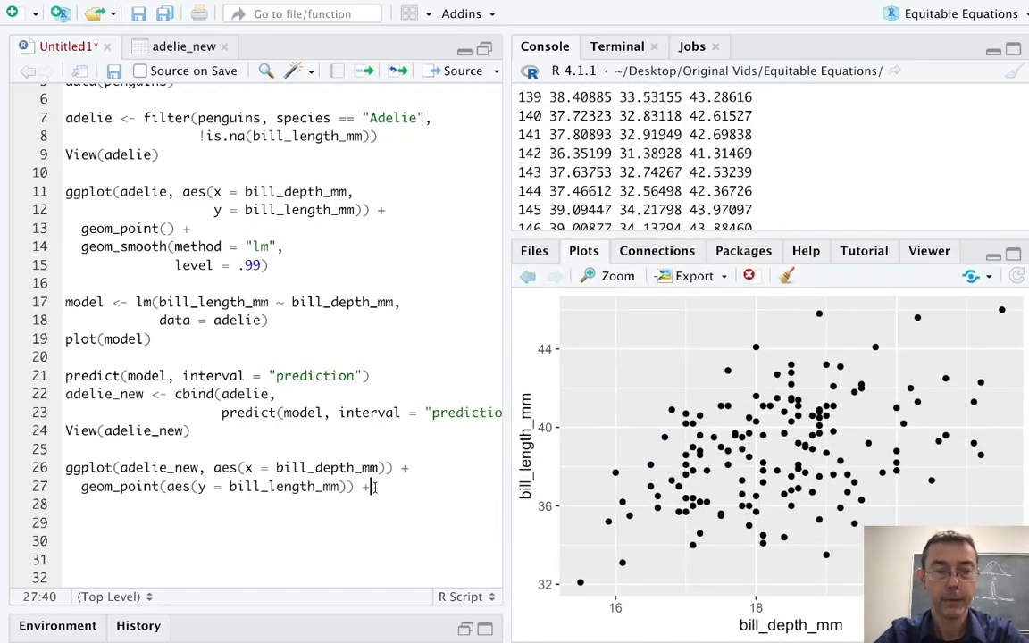
Add geom_line(aes(y = fit), col = "blue") after checking adelie_new's column names
{"action": "type", "text": "geom"}
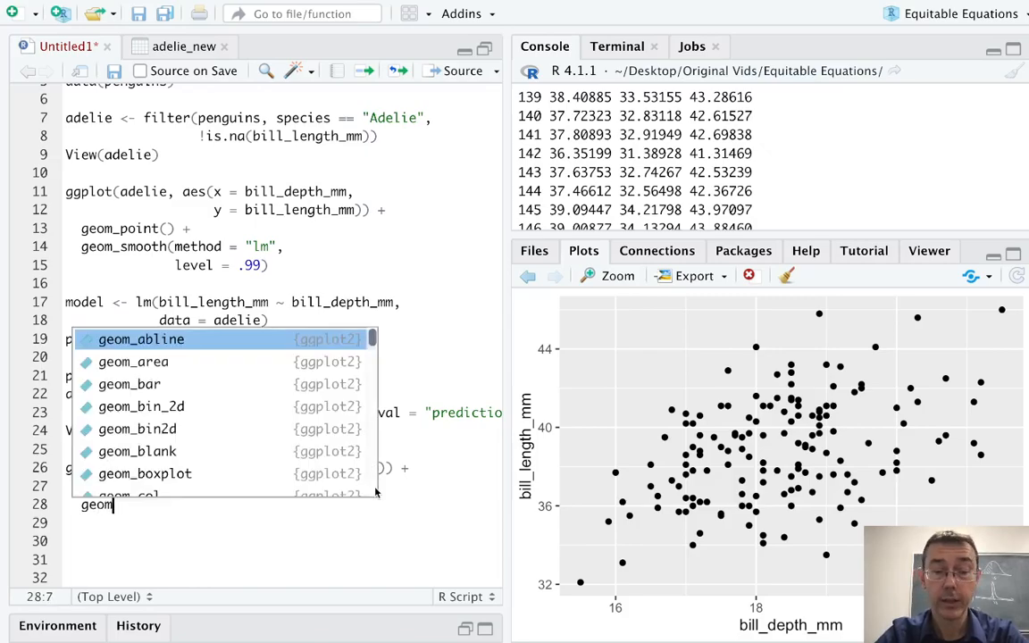
{"action": "type", "text": "_line(aes("}
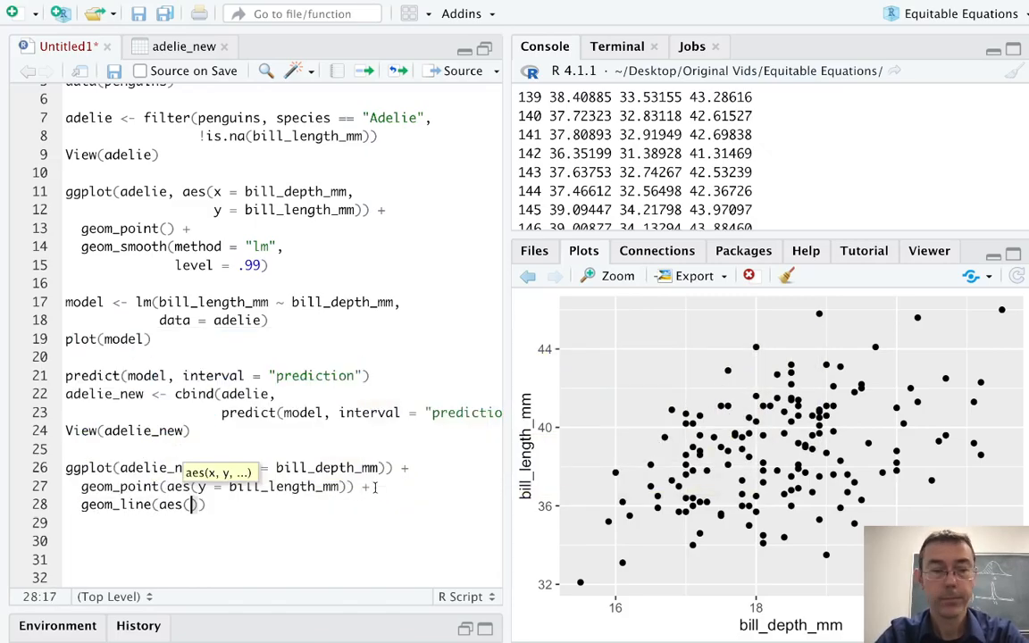
{"action": "type", "text": "y = fit"}
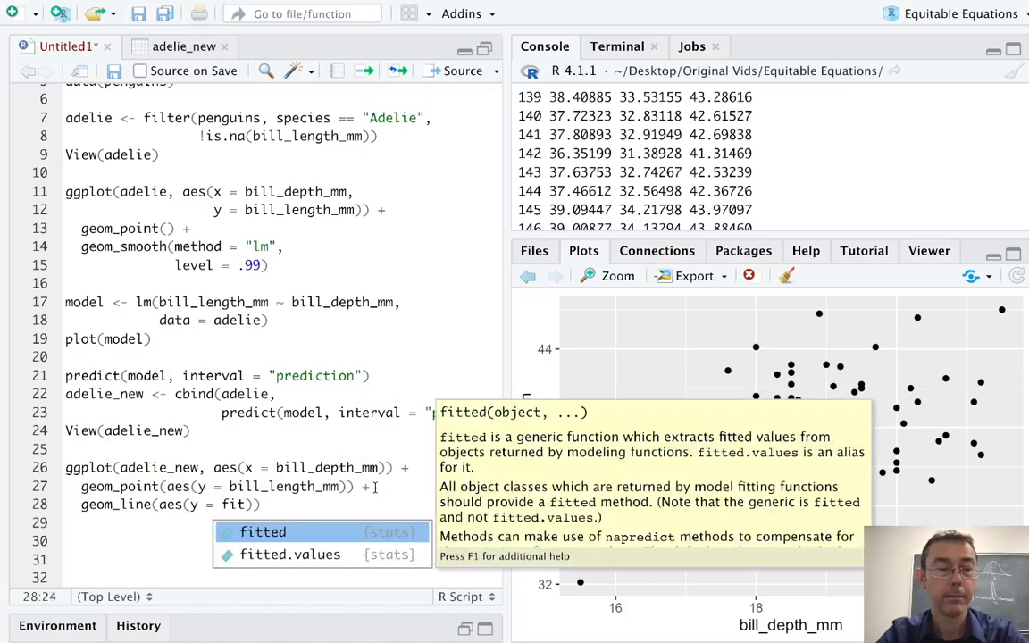
{"action": "left_click", "coordinate": [183, 45]}
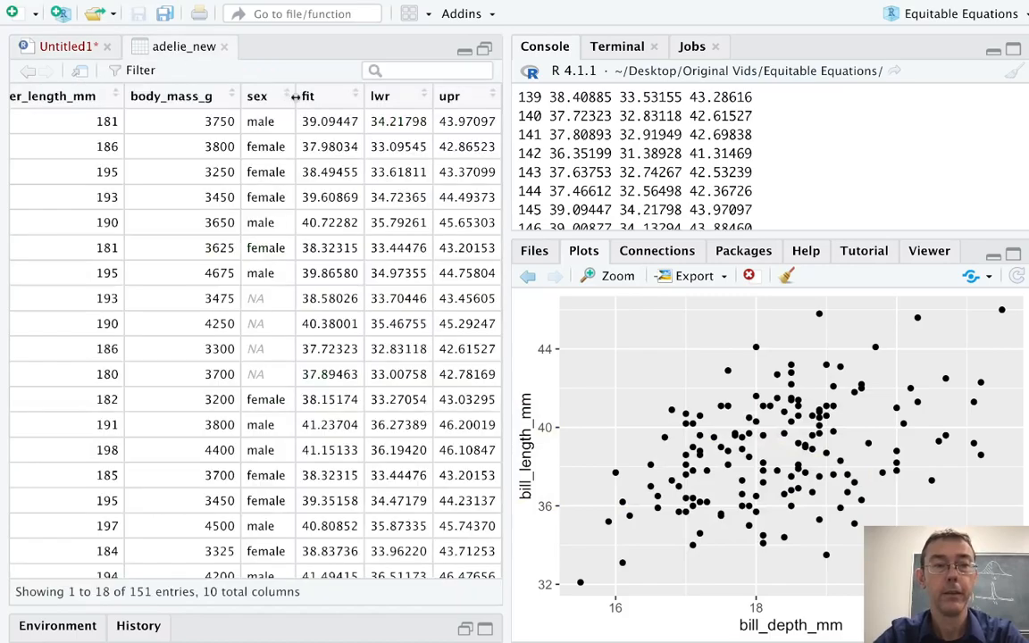
{"action": "left_click", "coordinate": [65, 45]}
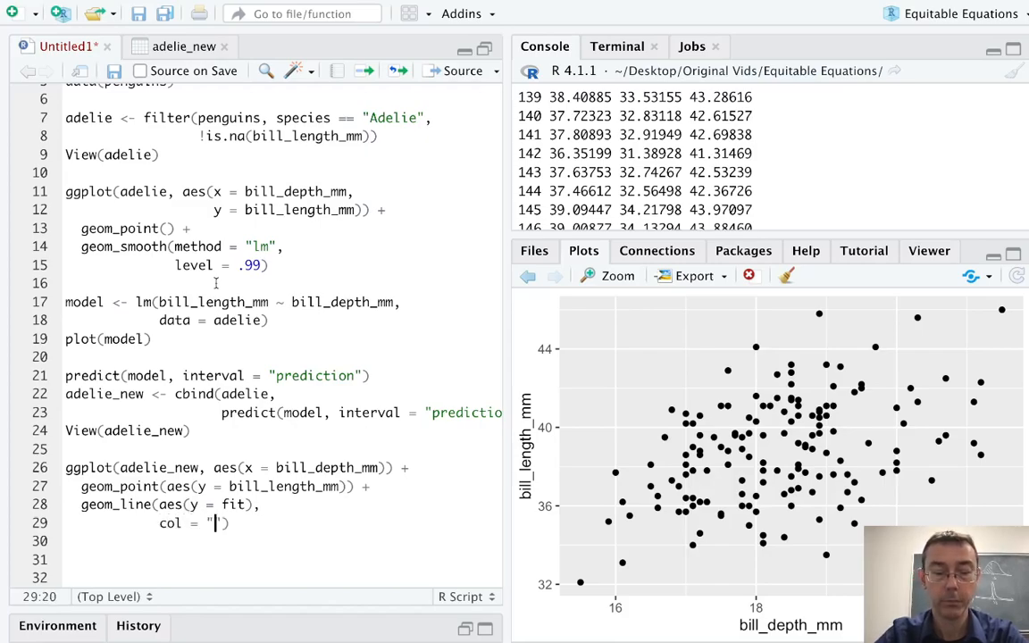
{"action": "type", "text": "blue"}
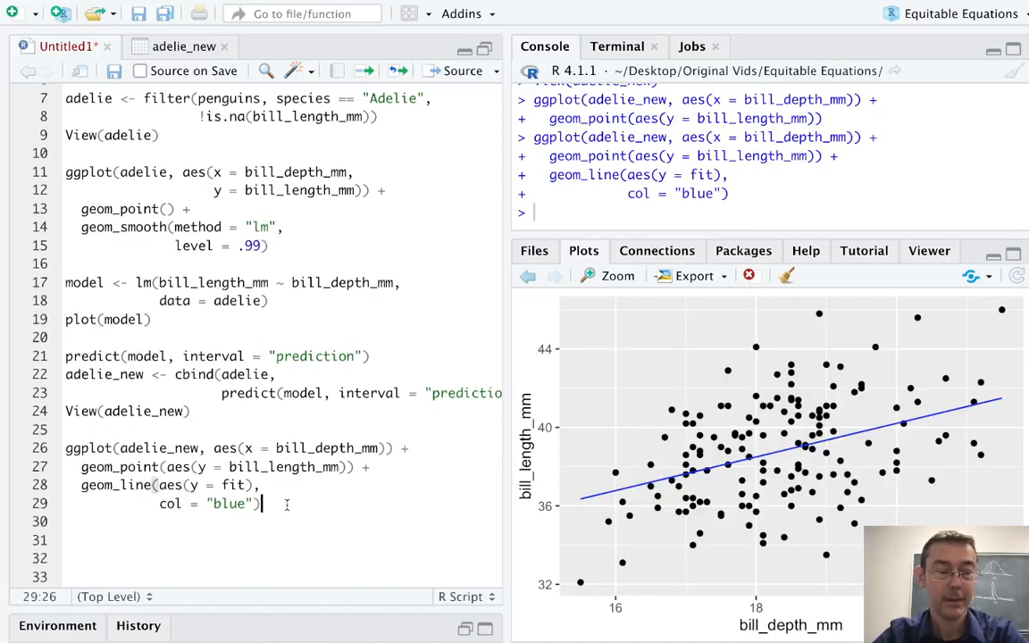
{"action": "scroll", "scroll_direction": "down", "scroll_amount": 3}
{"action": "type", "text": " +"}
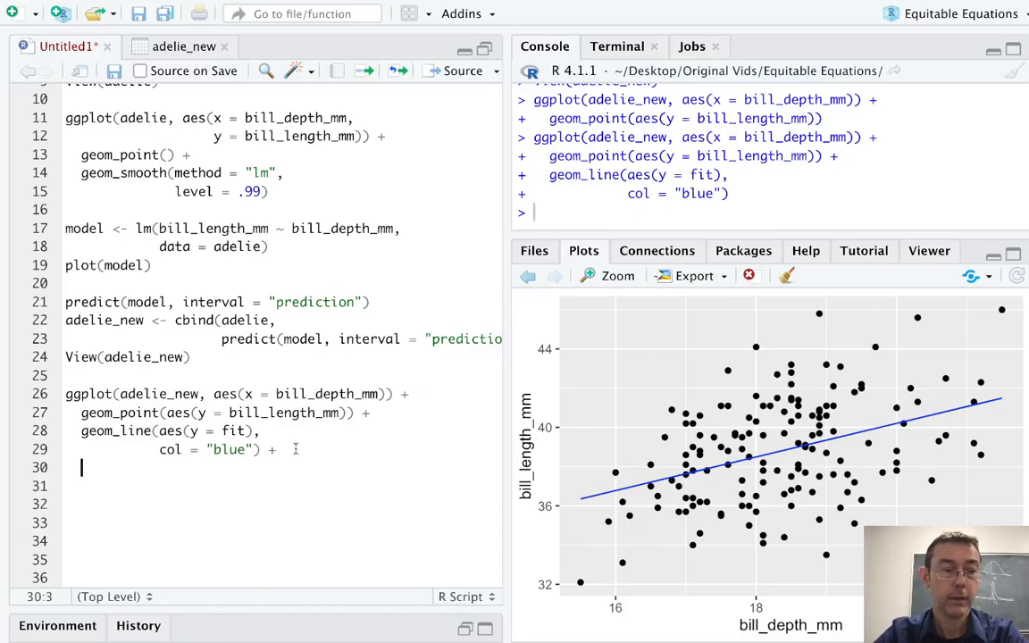
Add geom_line(aes(y = upr), col = "blue", linetype = "dashed") for the upper bound
{"action": "type", "text": "geom_li"}
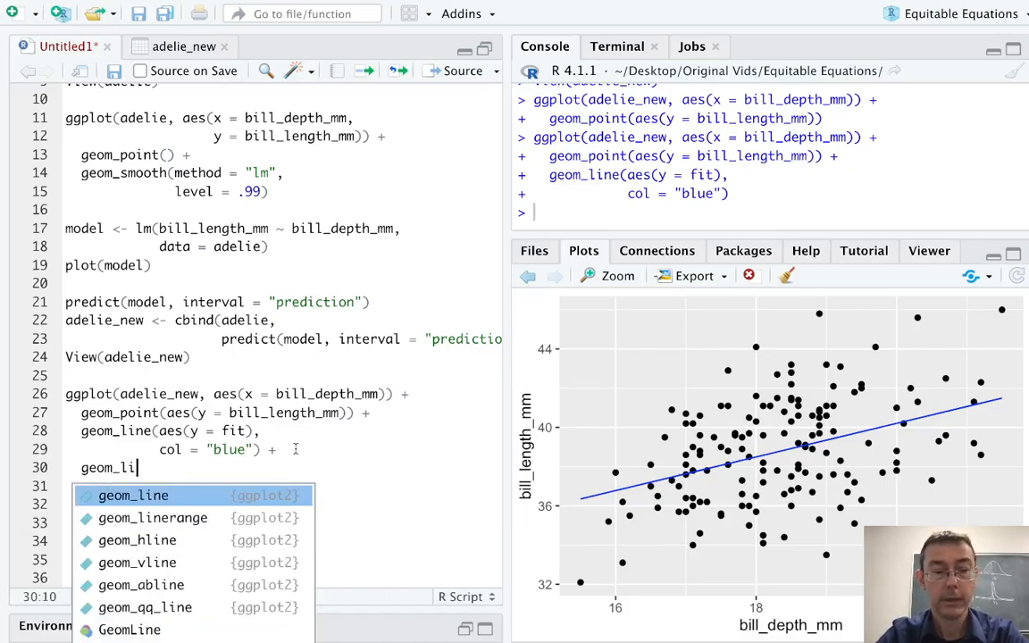
{"action": "left_click", "coordinate": [133, 495]}
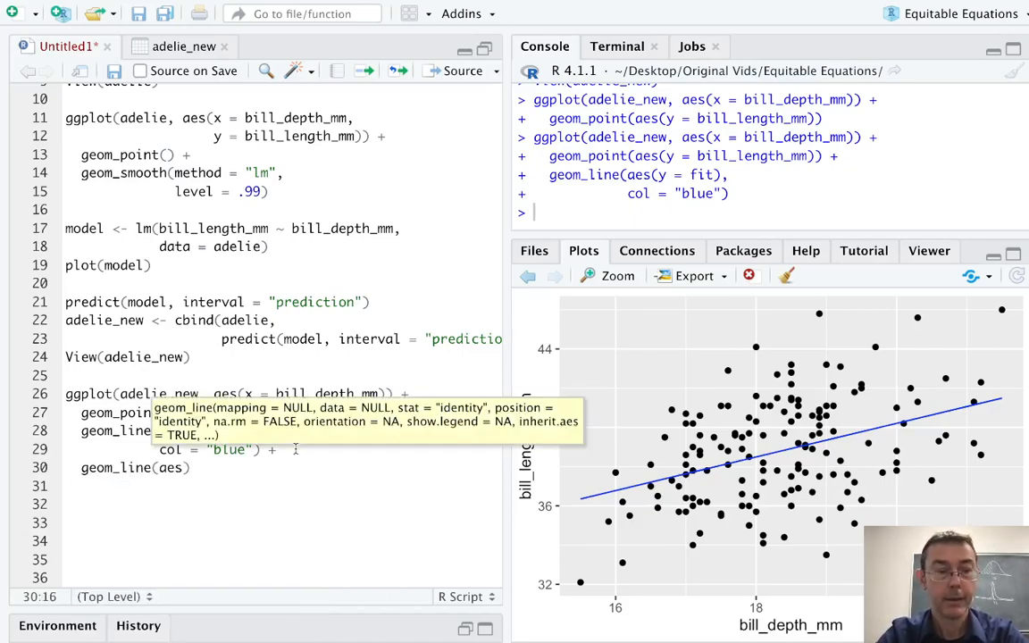
{"action": "type", "text": "y )"}
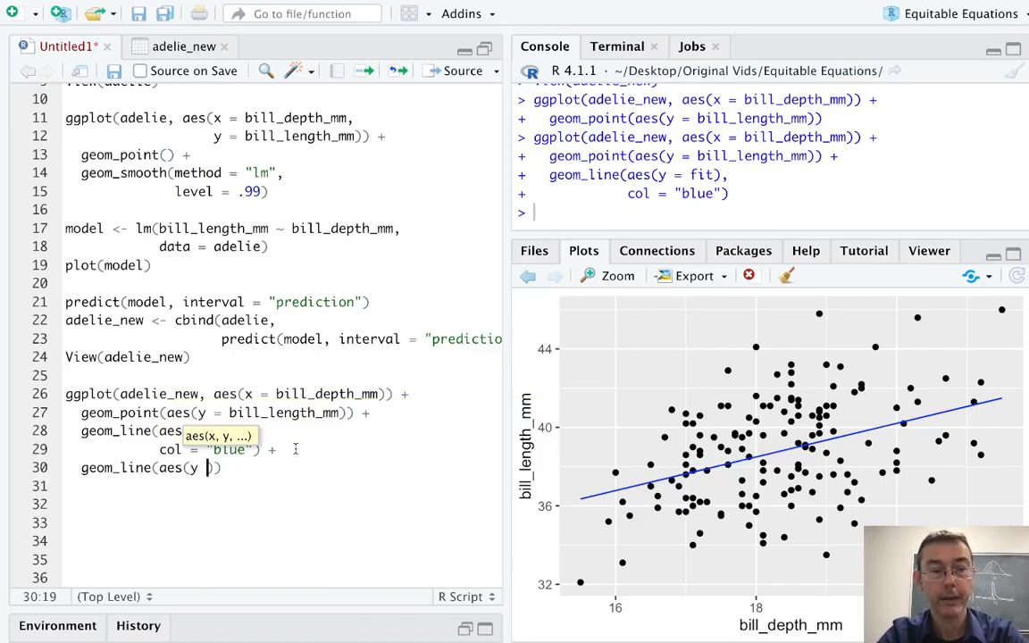
{"action": "type", "text": "upr"}
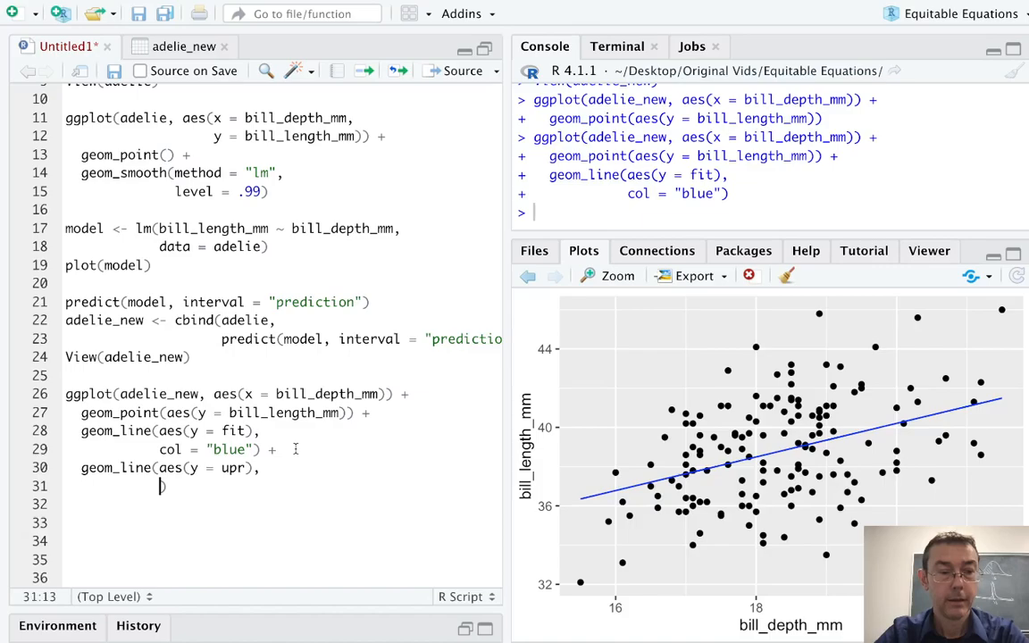
{"action": "type", "text": "col ="}
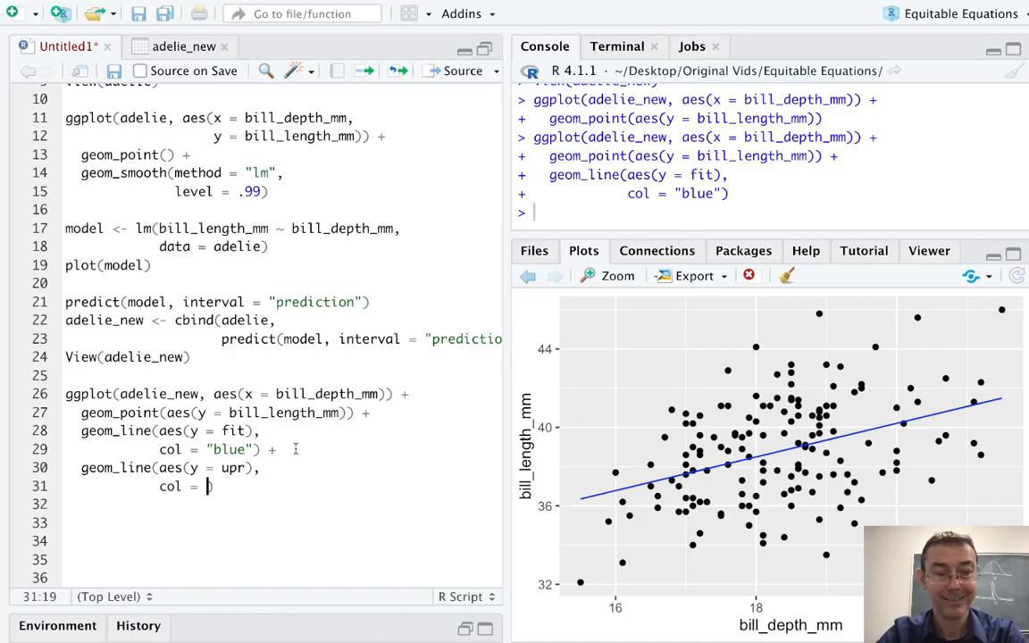
{"action": "type", "text": "\"blue\""}
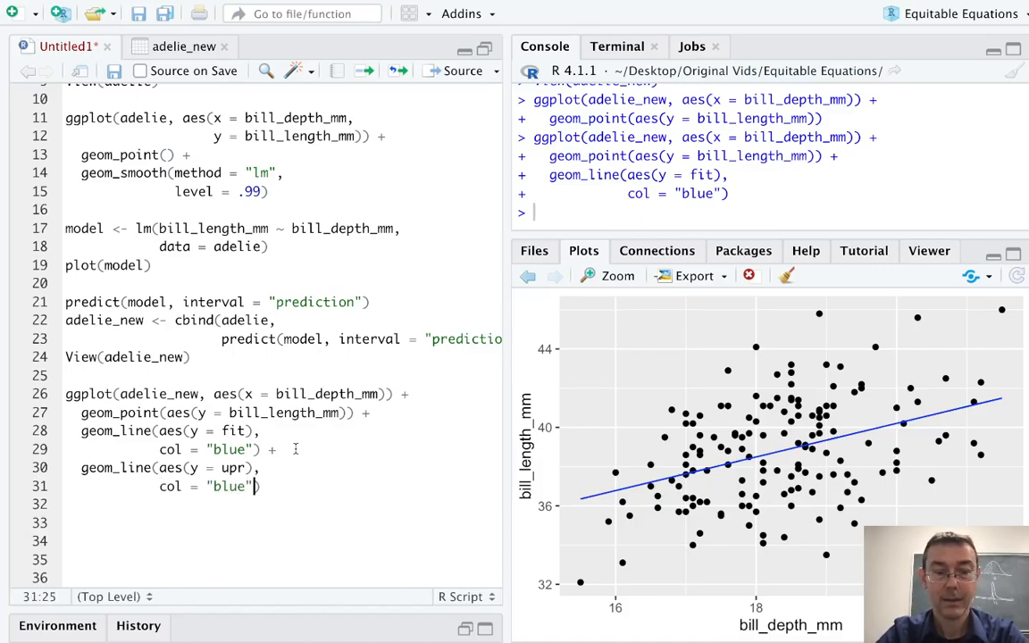
{"action": "type", "text": "linetype = \"dashed\")"}
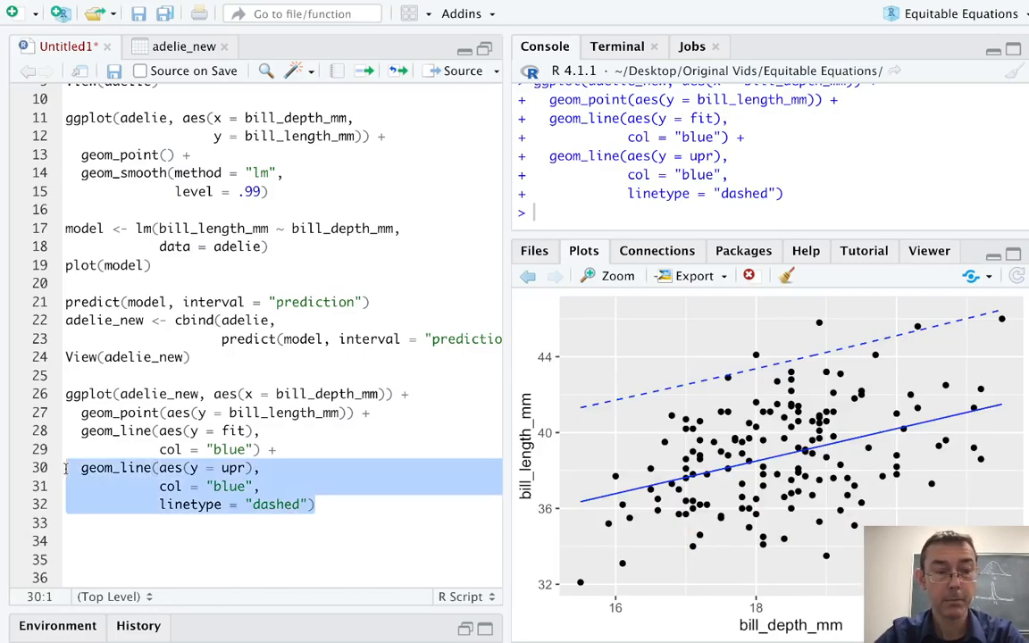
Paste the upper-bound line with +, change upr to lwr, and reformat the predict call
{"action": "type", "text": "+"}
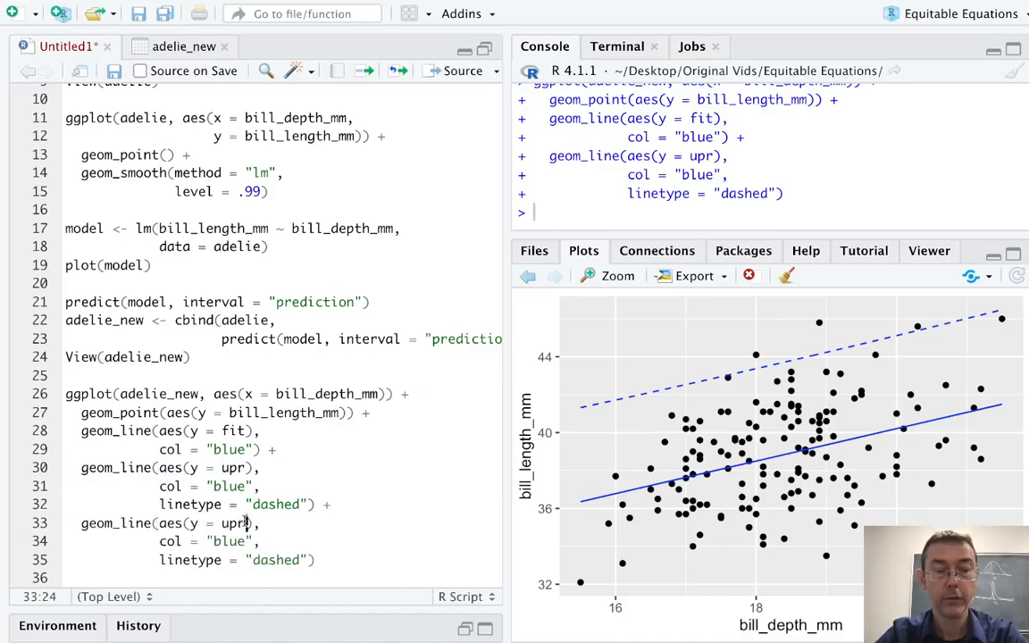
{"action": "type", "text": "lwr"}
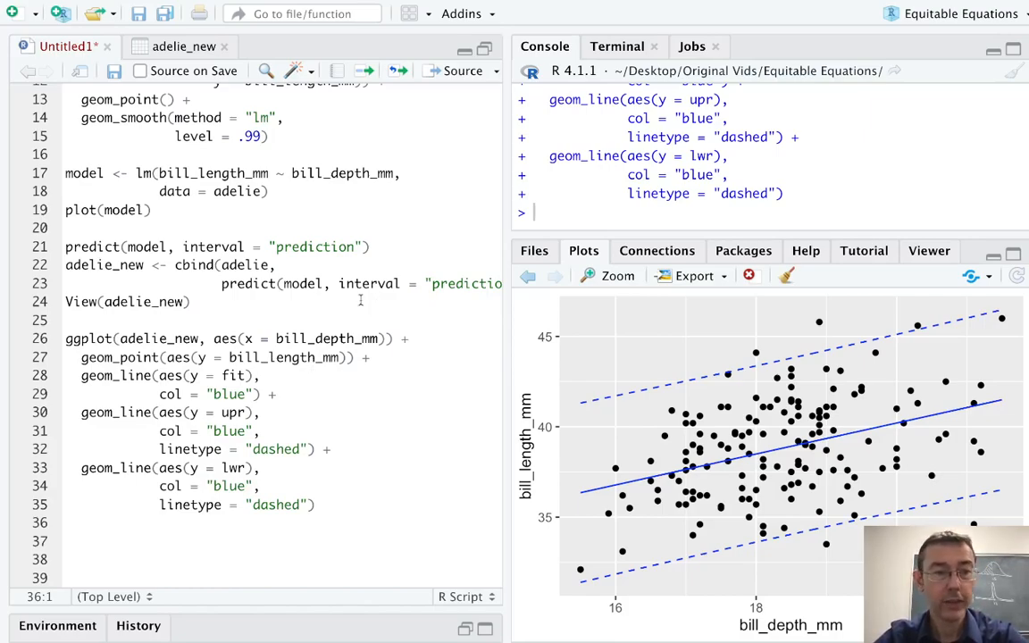
{"action": "left_click", "coordinate": [114, 265]}
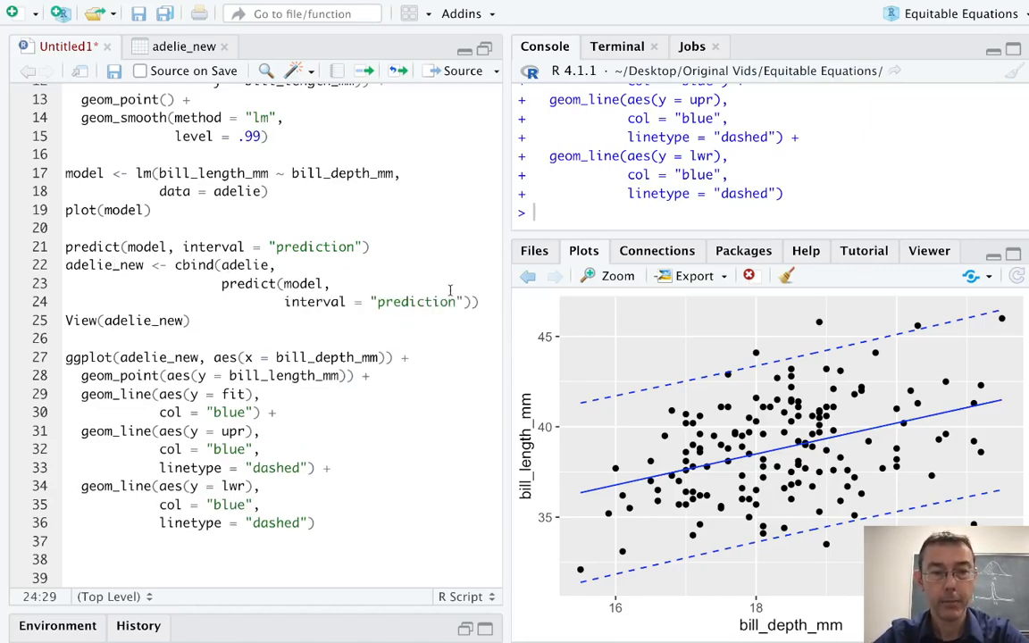
Add level = .90 to the predict() call and rerun the data and plot code
{"action": "type", "text": ","}
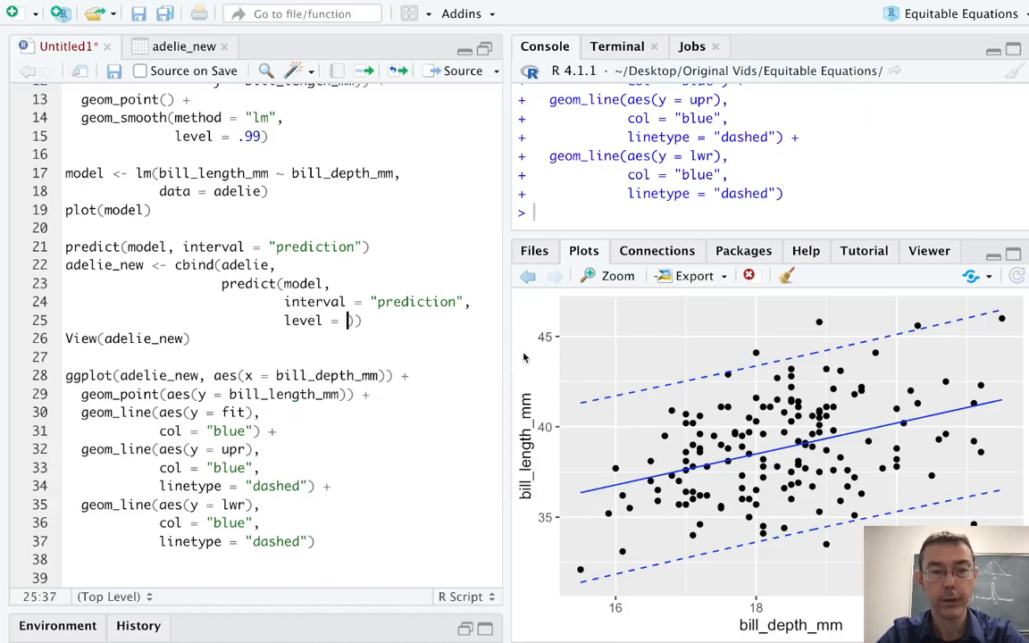
{"action": "type", "text": "90"}
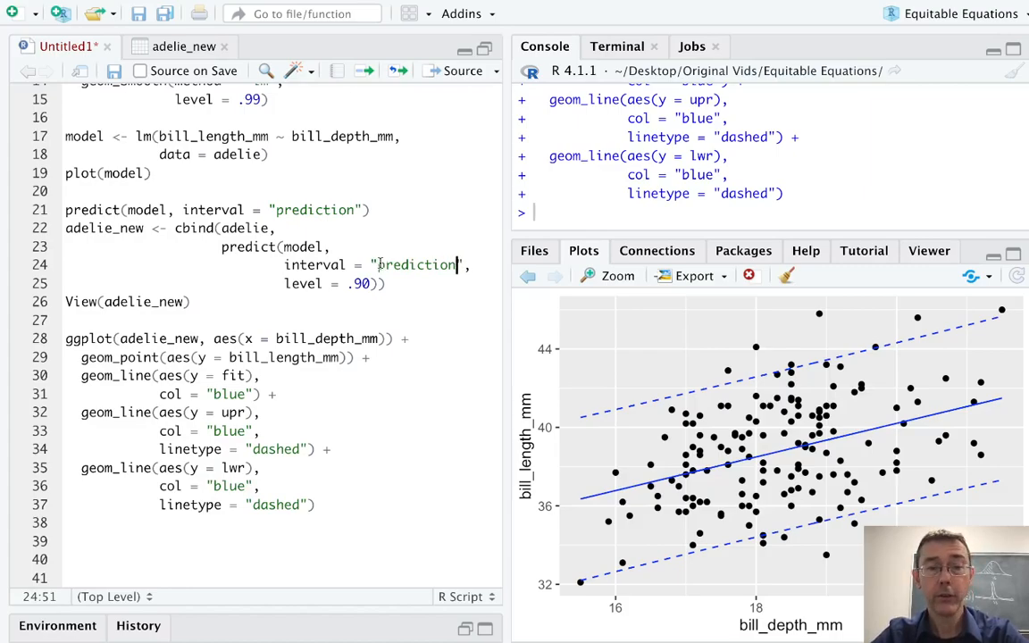
Replace "prediction" with "confidence" as the interval type on line 24
{"action": "double_click", "coordinate": [415, 264]}
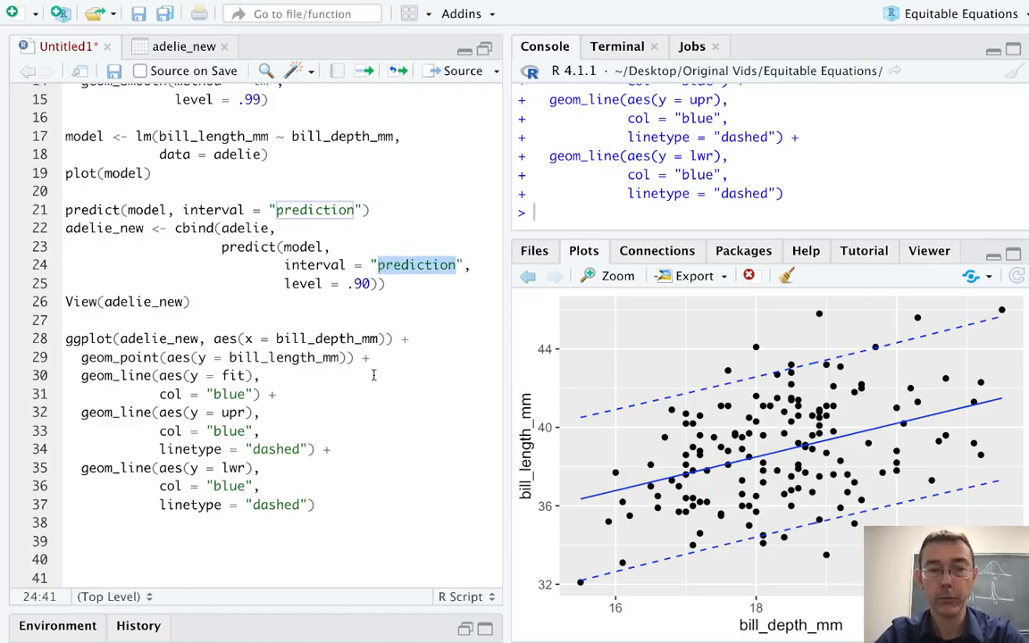
{"action": "type", "text": "con"}
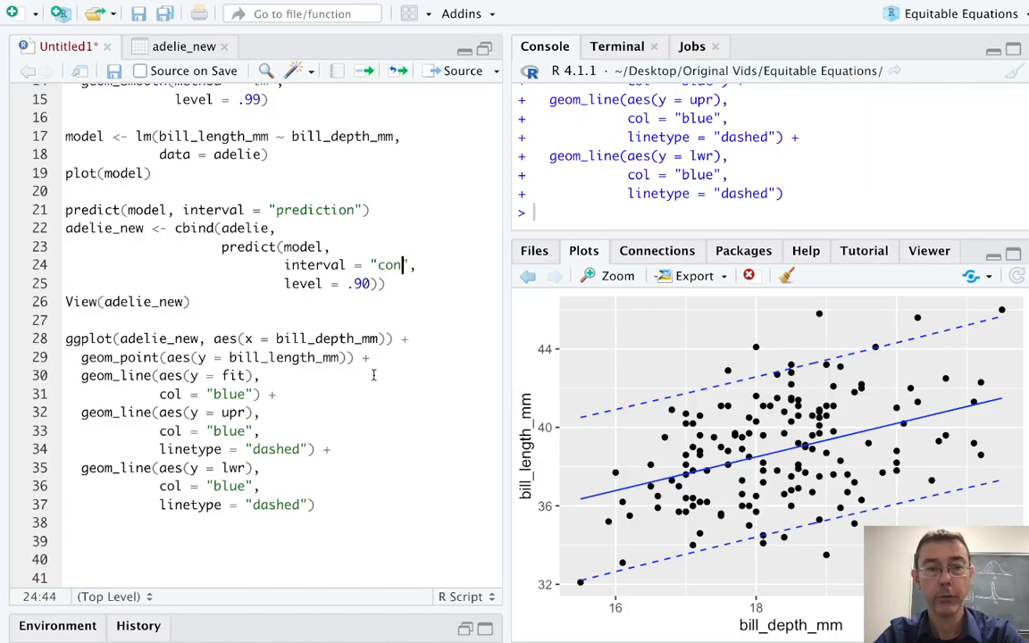
{"action": "type", "text": "fidence"}
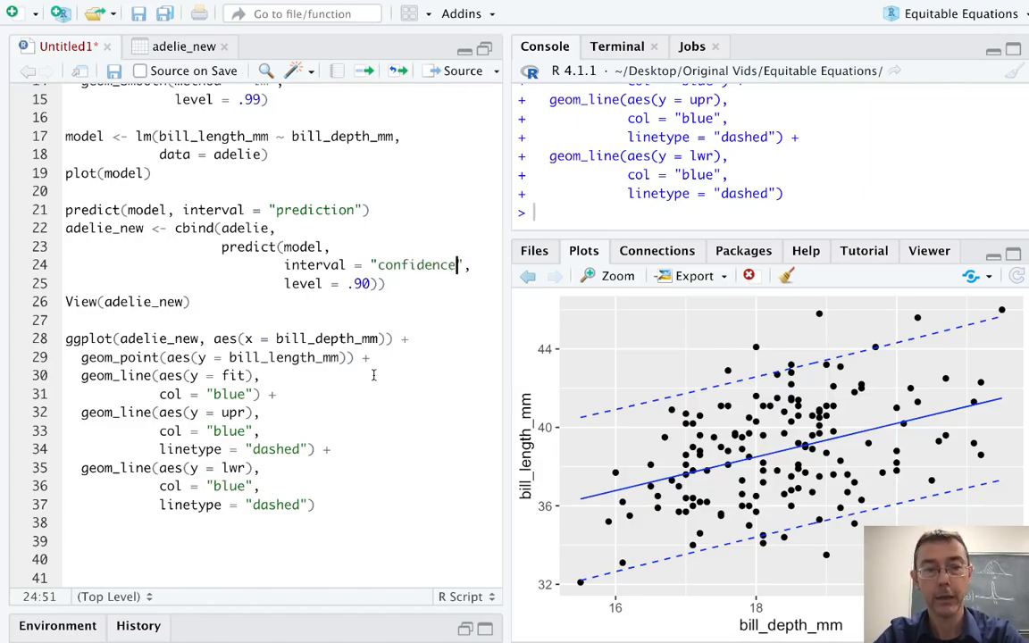